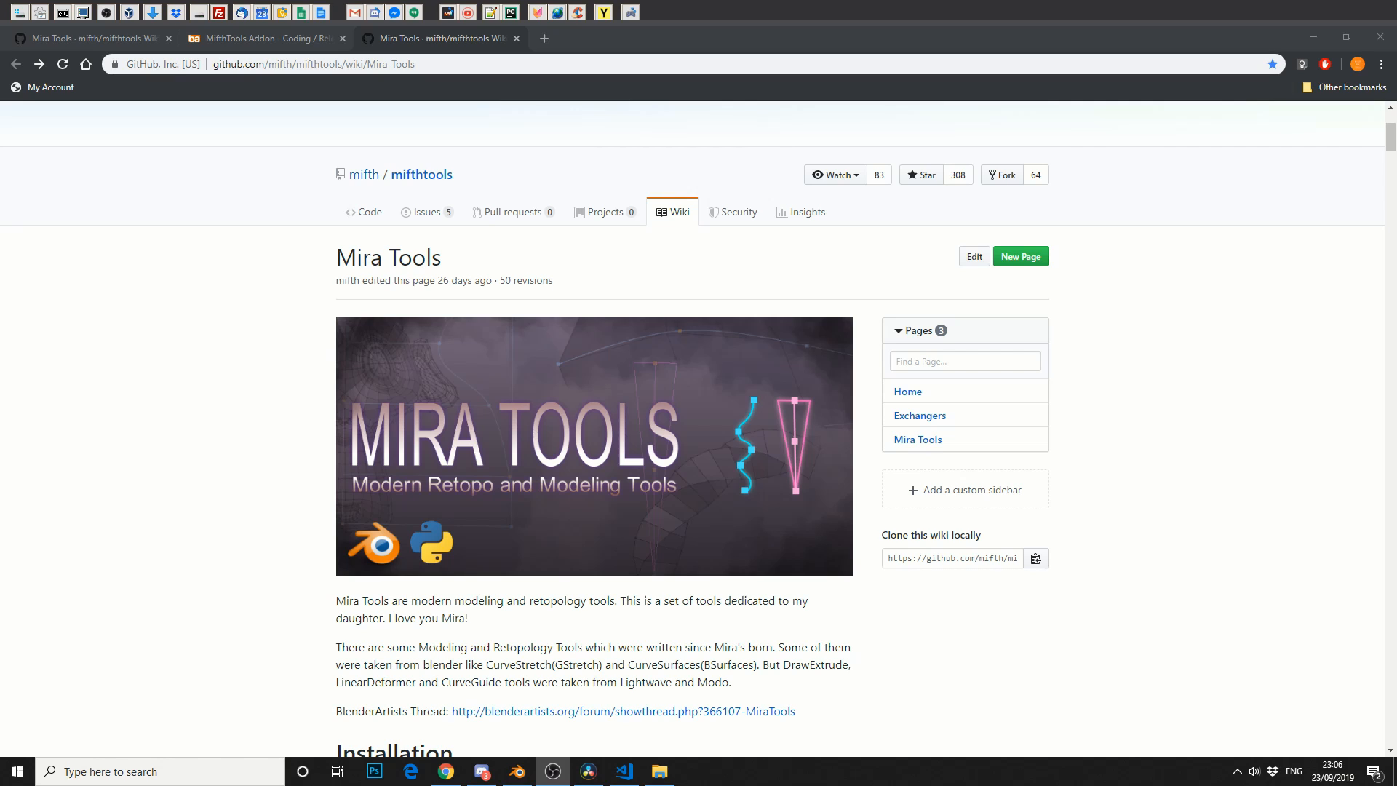
pyautogui.moveTo(773, 404)
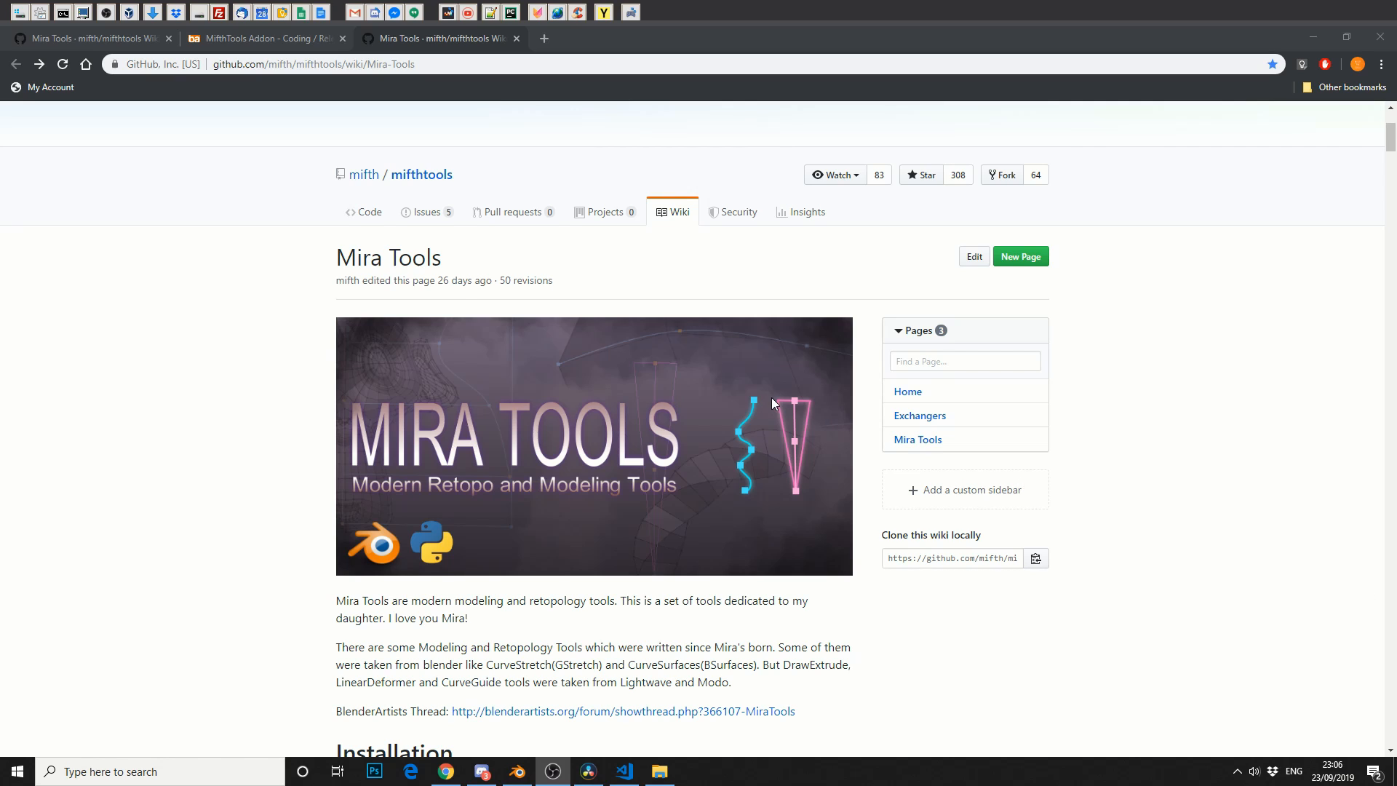
# Open the folder of downloaded add-on files in File Explorer.
pyautogui.scroll(-3)
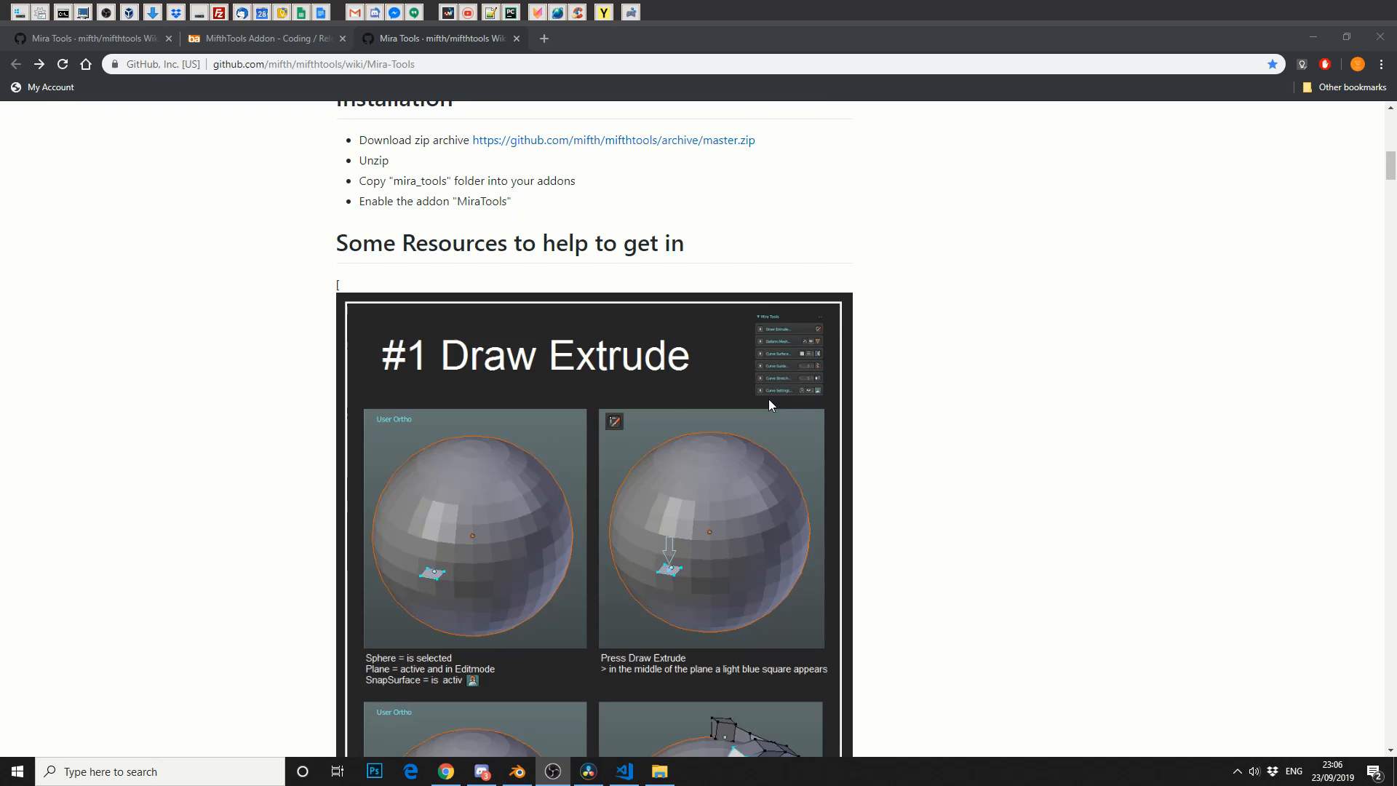
pyautogui.scroll(-3)
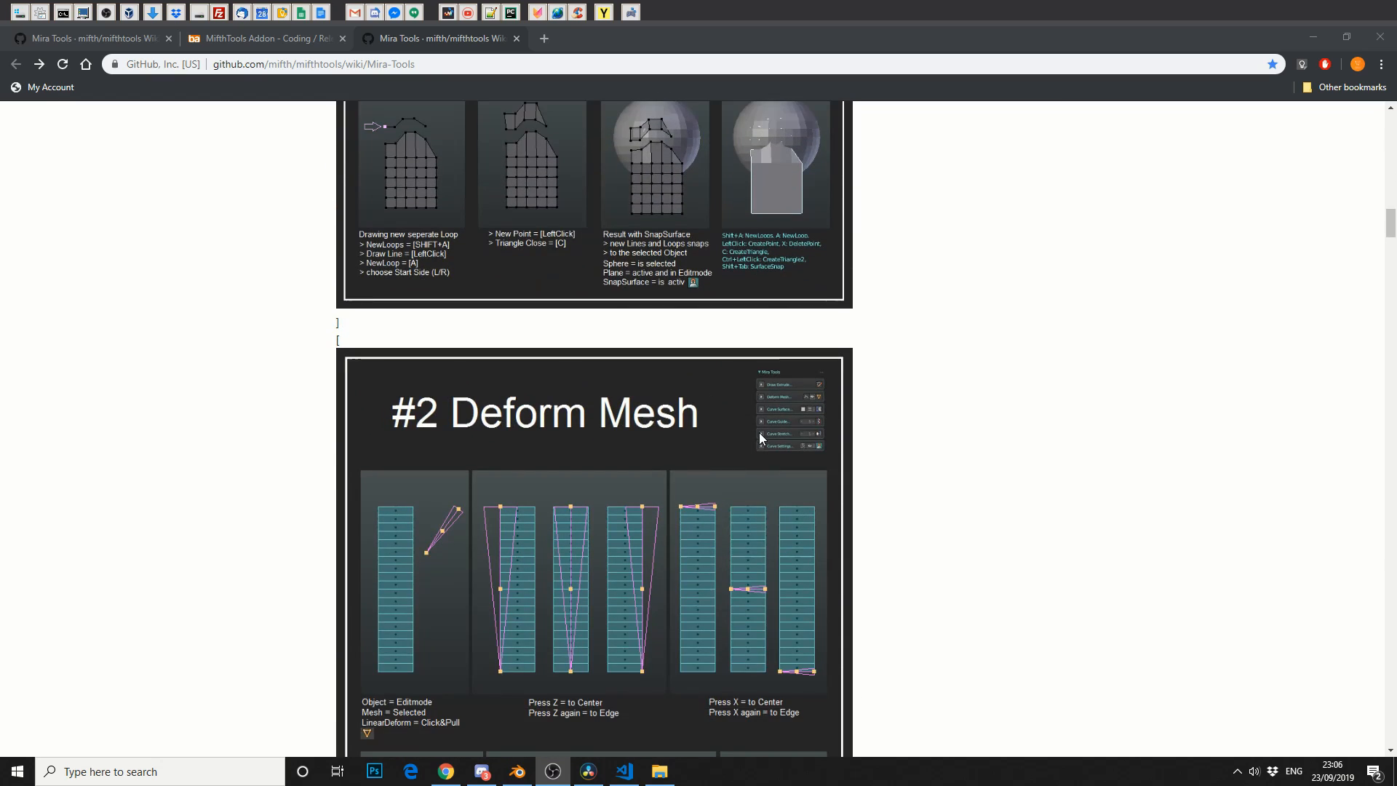
pyautogui.scroll(-3)
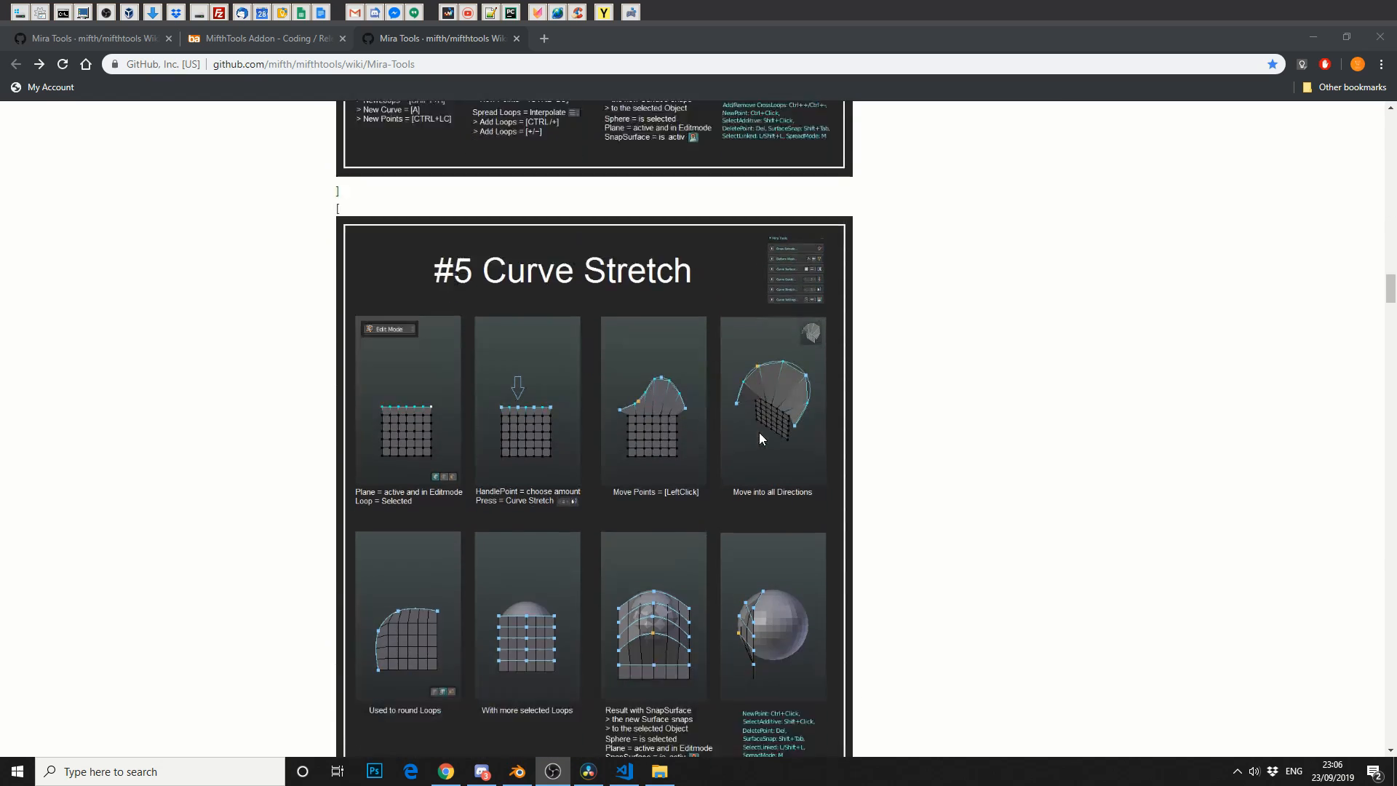
pyautogui.scroll(-3)
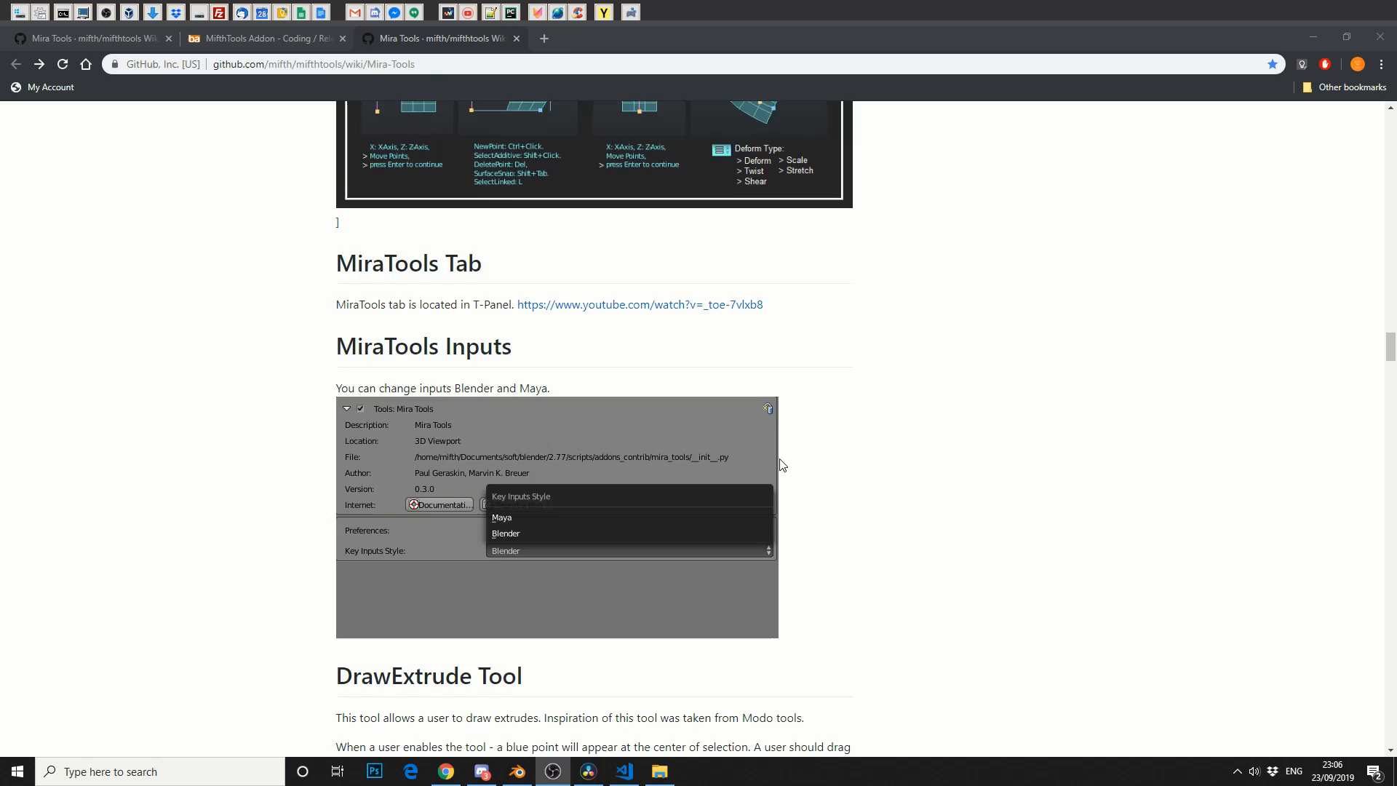
pyautogui.scroll(-3)
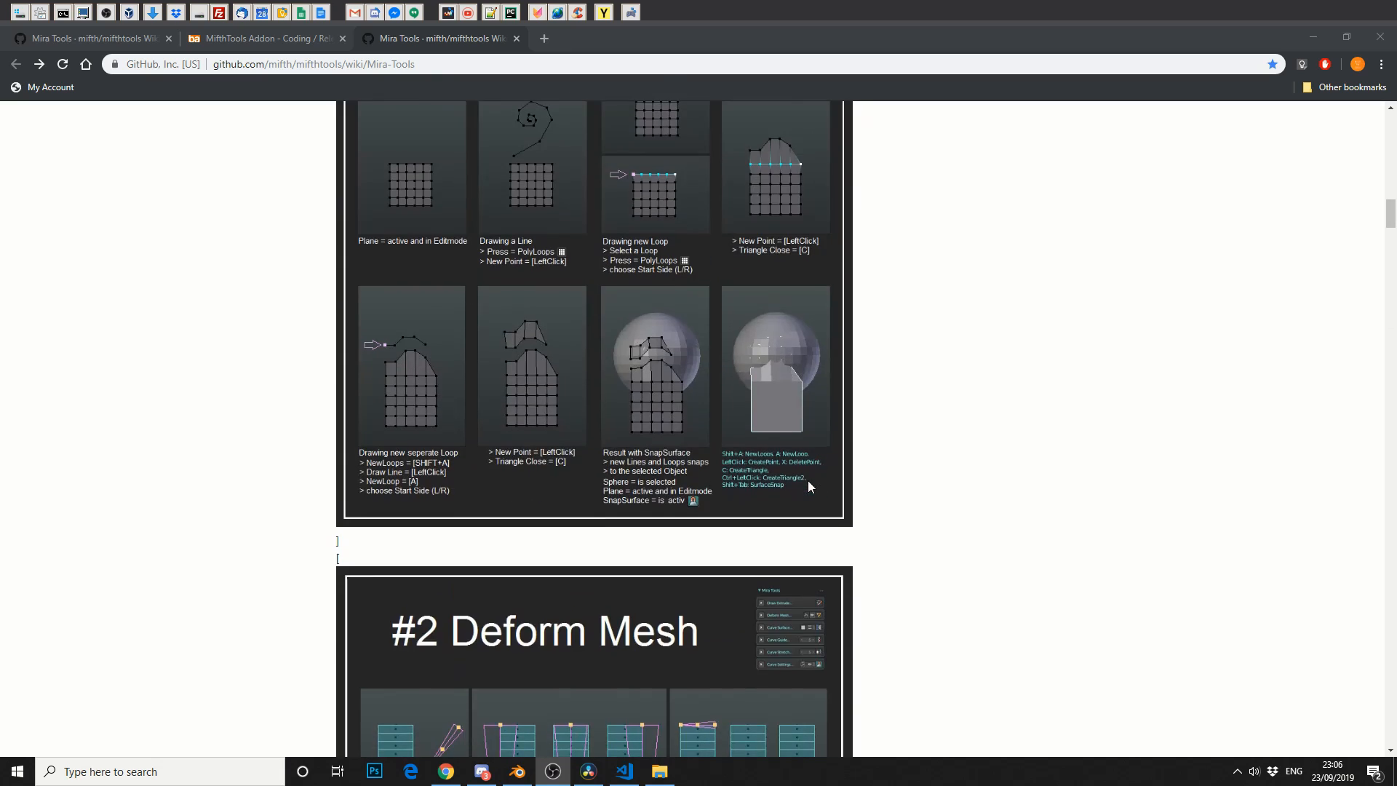
pyautogui.scroll(3)
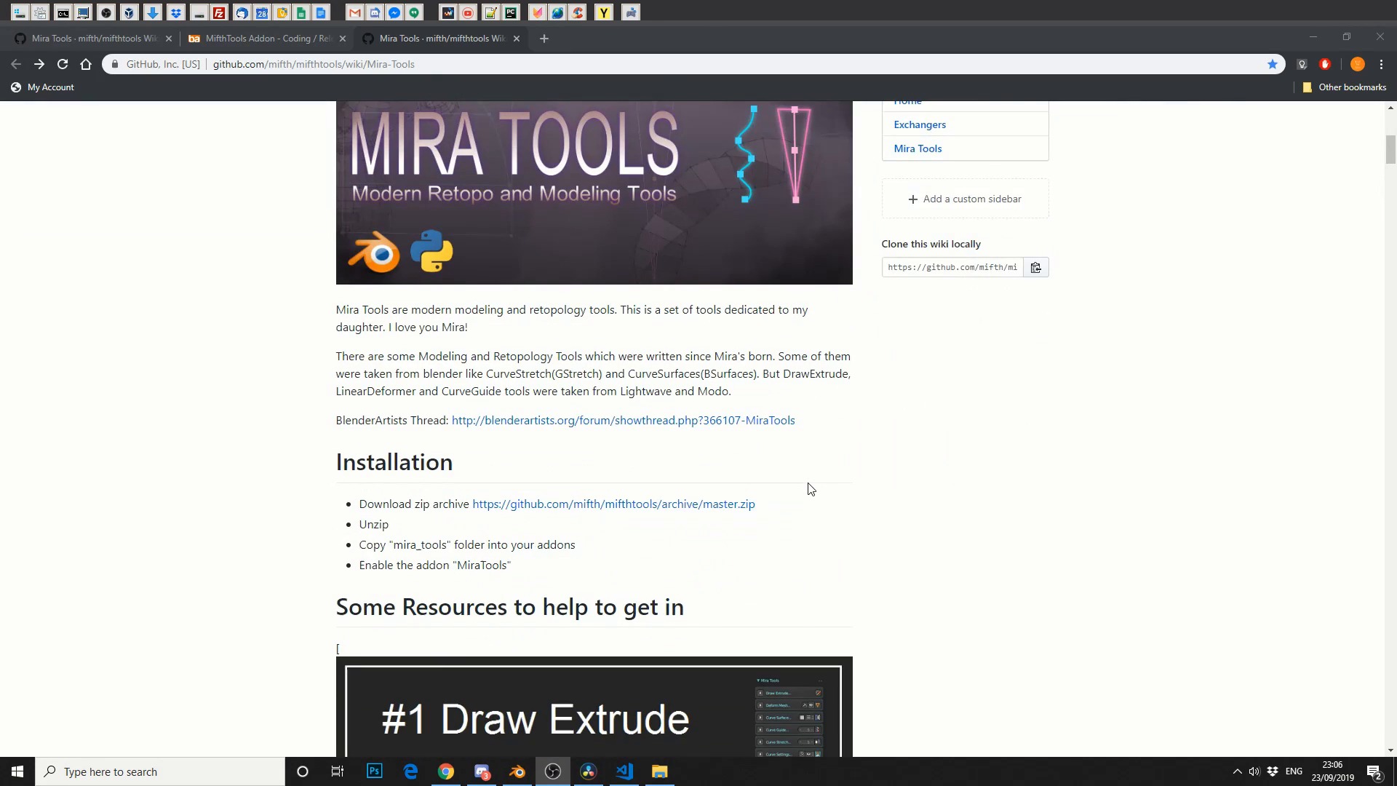
pyautogui.click(659, 771)
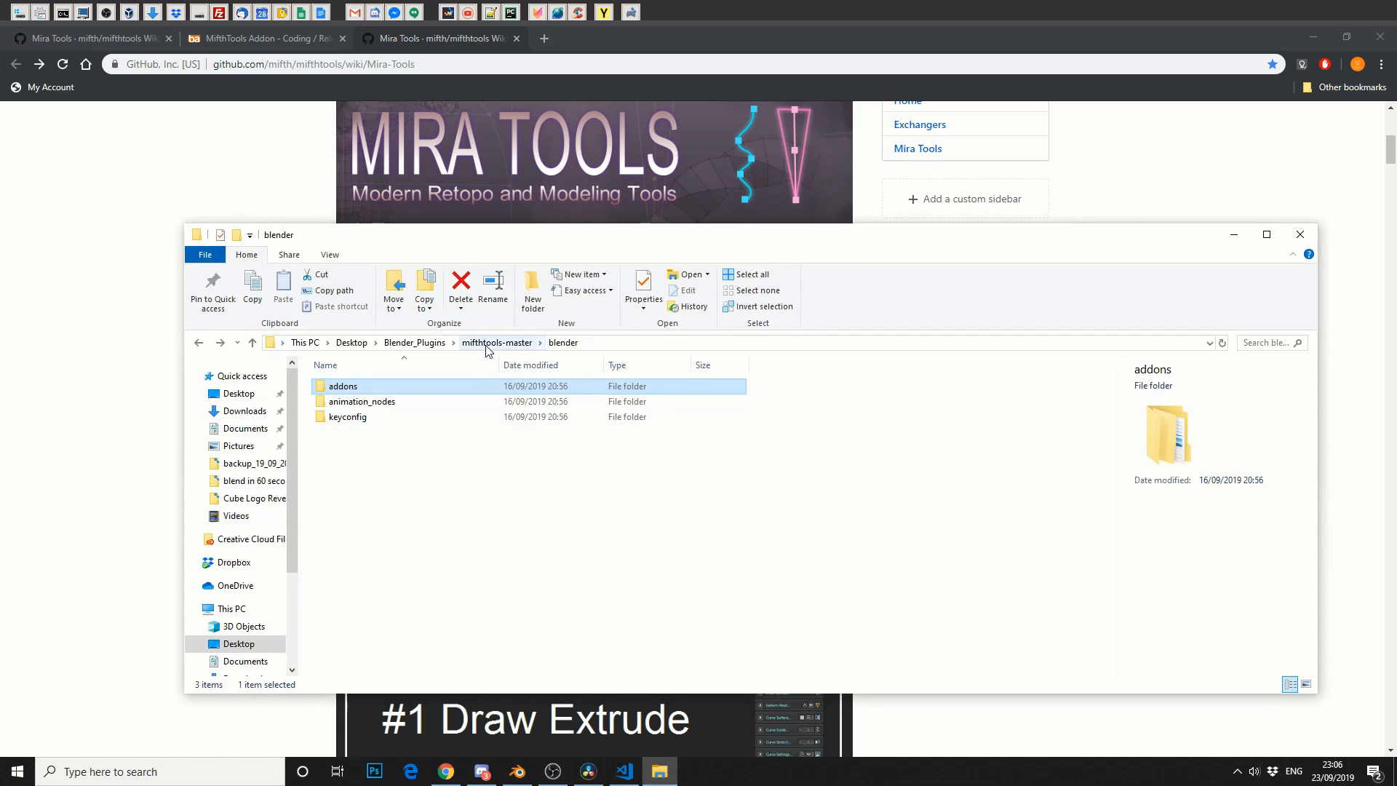
# Browse mifthtools-master > blender > addons to the 2.7 and 2.8 folders, then minimise Explorer.
pyautogui.click(497, 342)
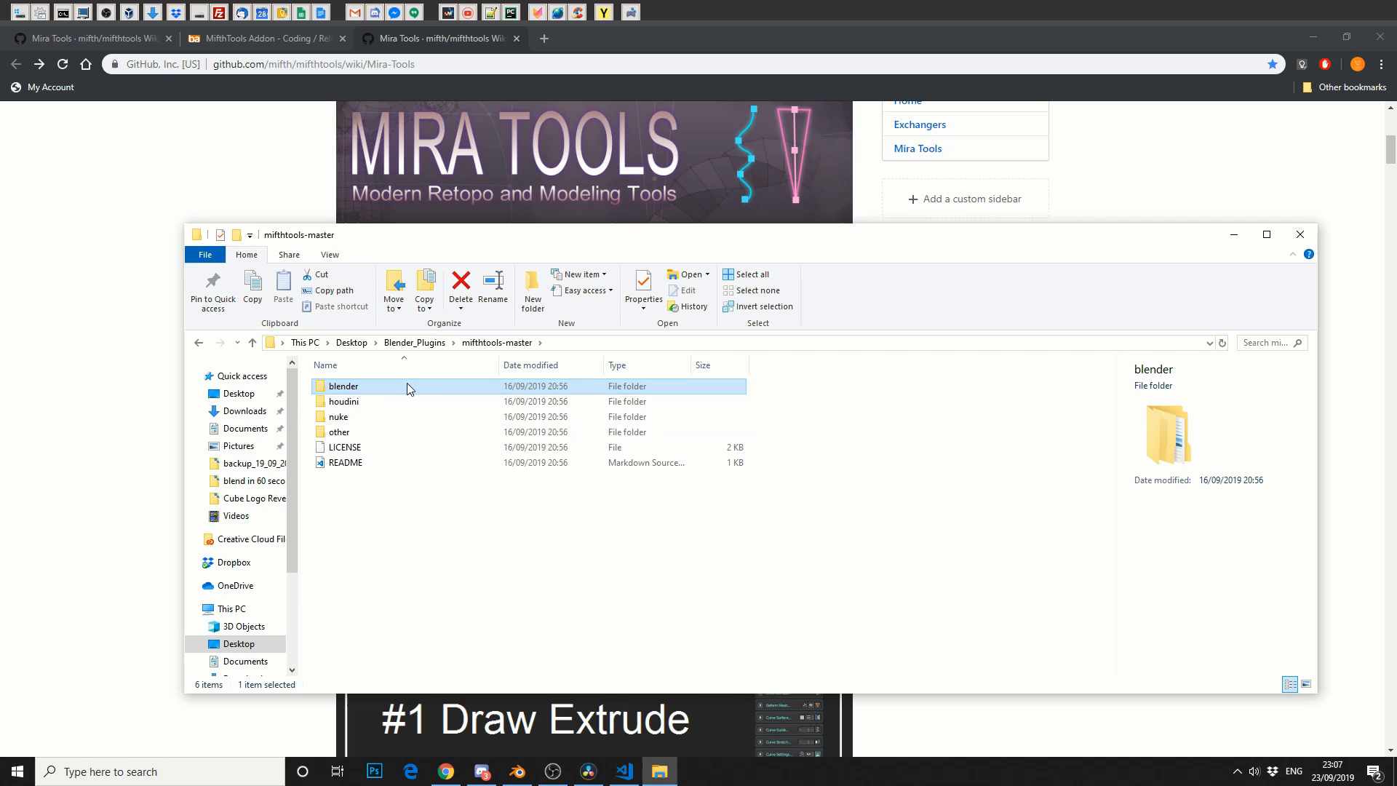
pyautogui.doubleClick(344, 386)
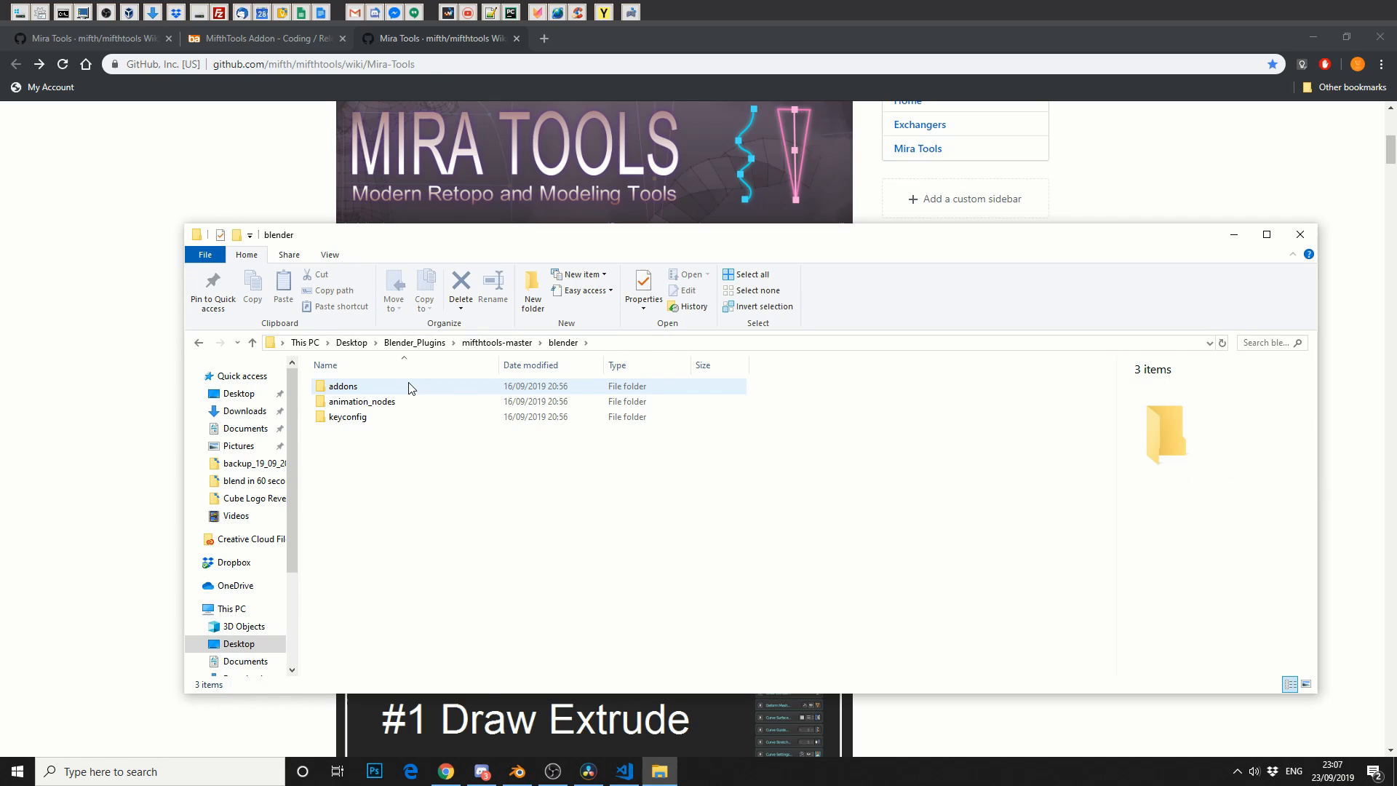
pyautogui.doubleClick(343, 385)
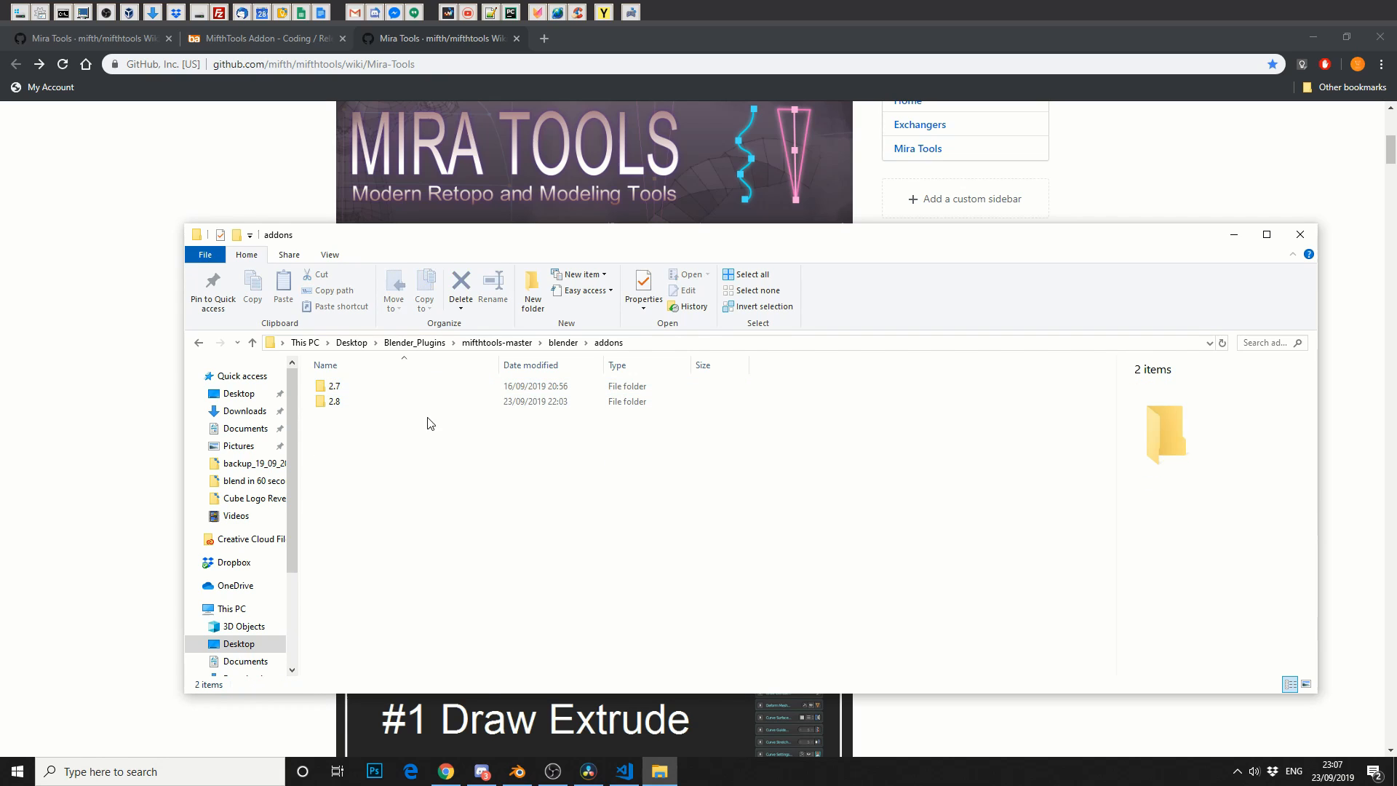
pyautogui.click(336, 401)
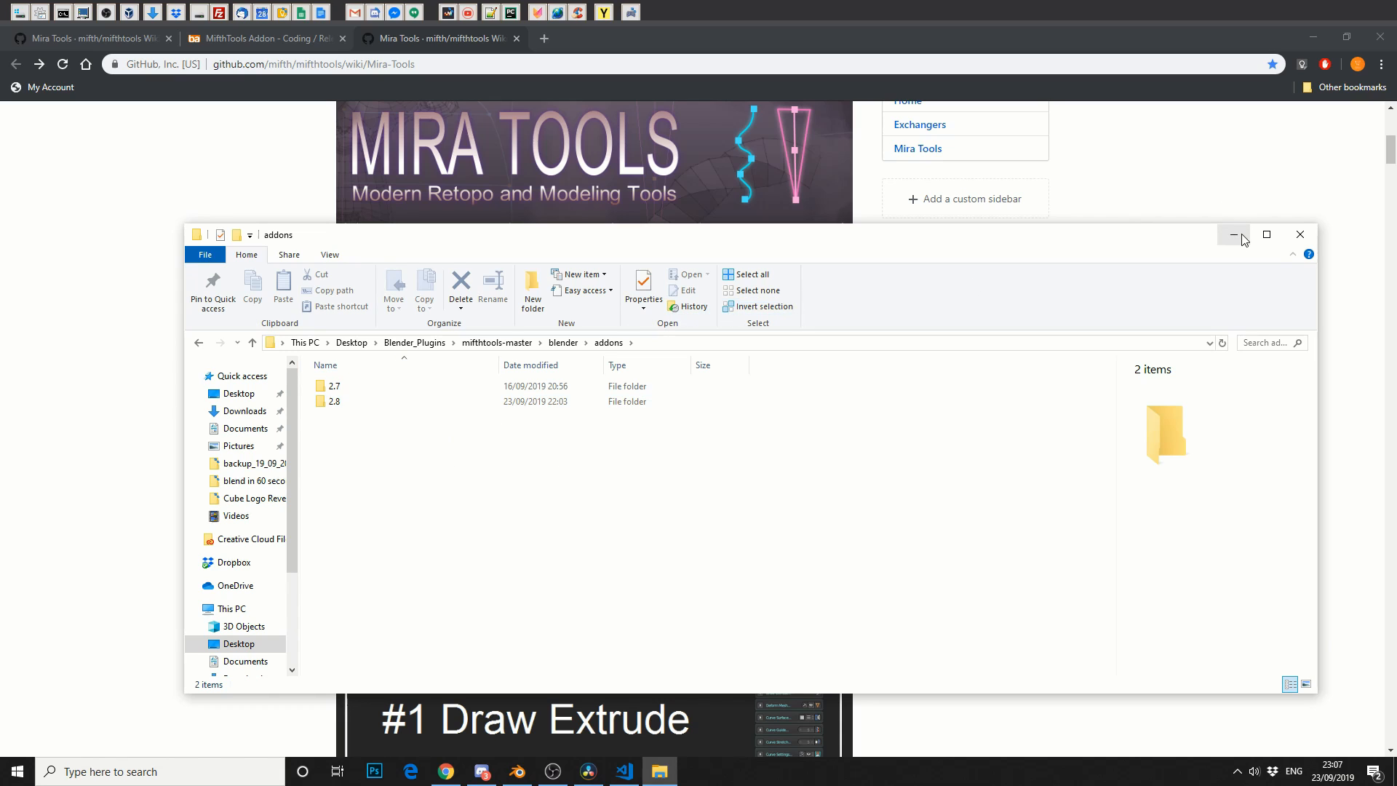
pyautogui.click(1233, 235)
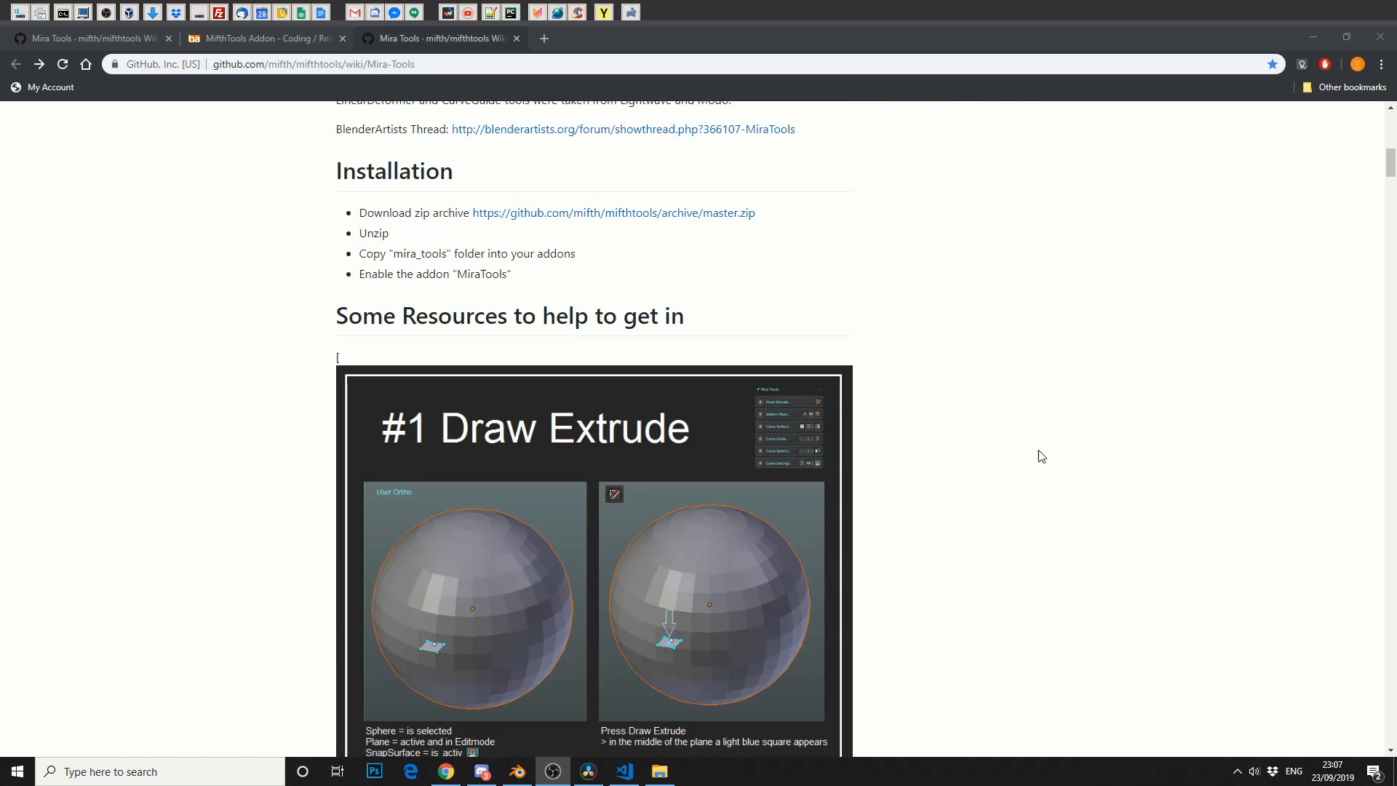
pyautogui.moveTo(596, 753)
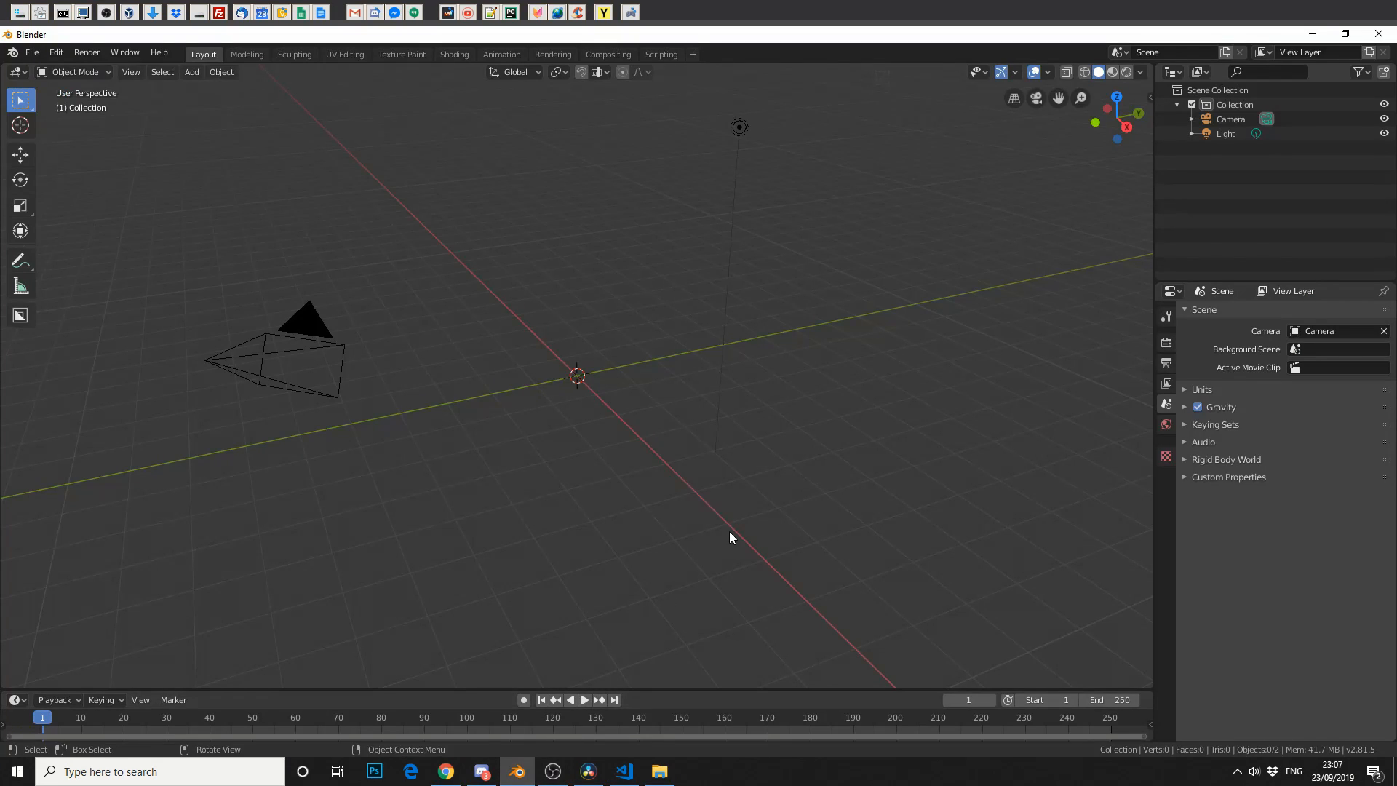
# Open Blender's Add menu to start adding a mesh.
pyautogui.click(191, 72)
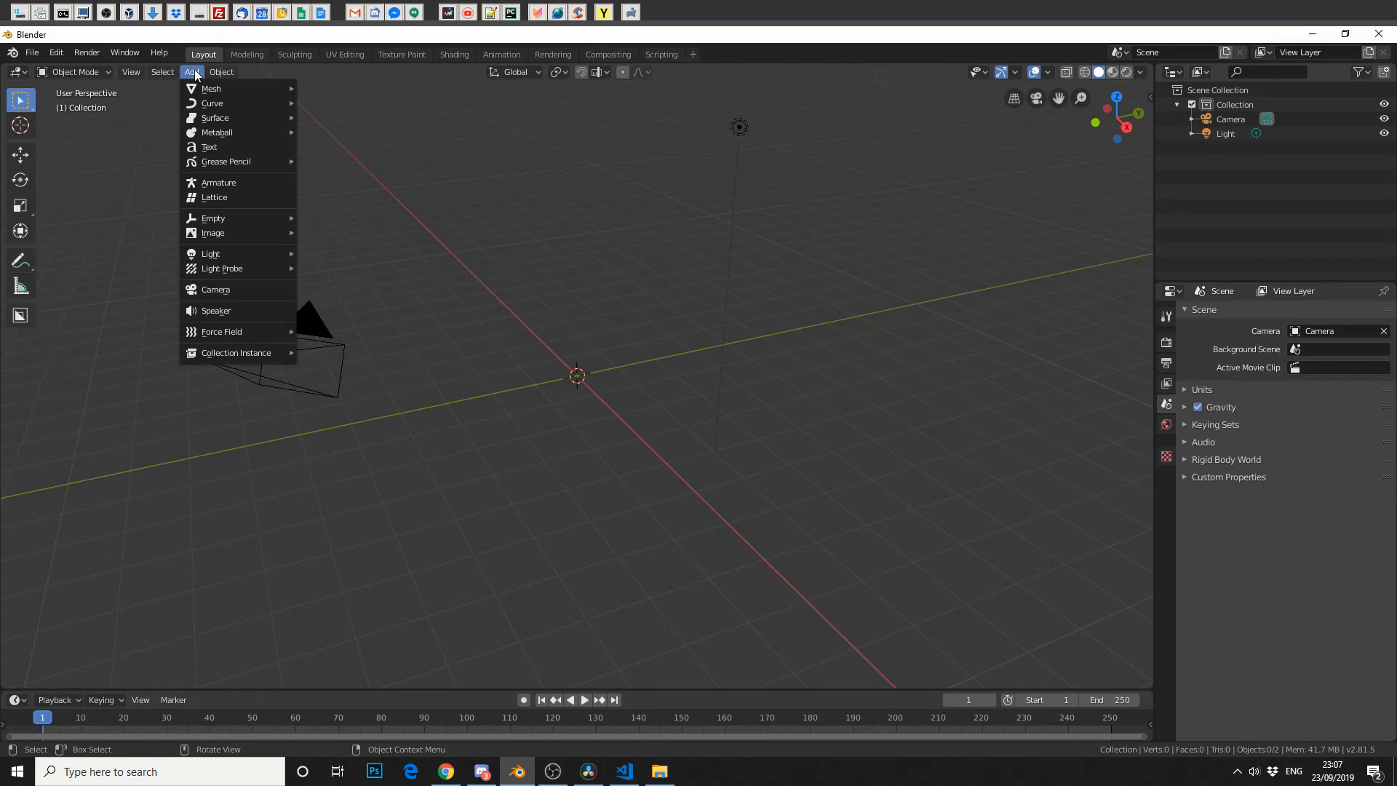
pyautogui.moveTo(211, 88)
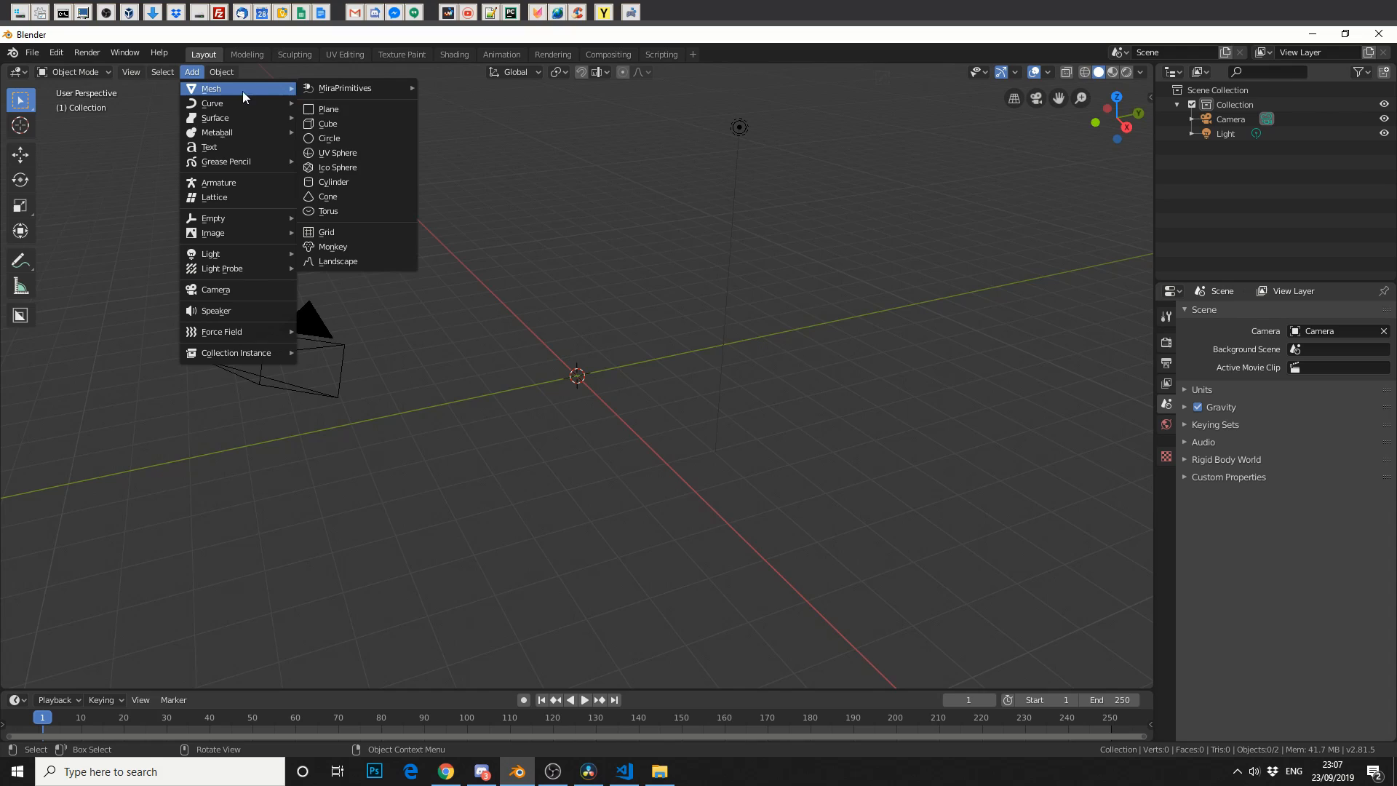
pyautogui.moveTo(348, 87)
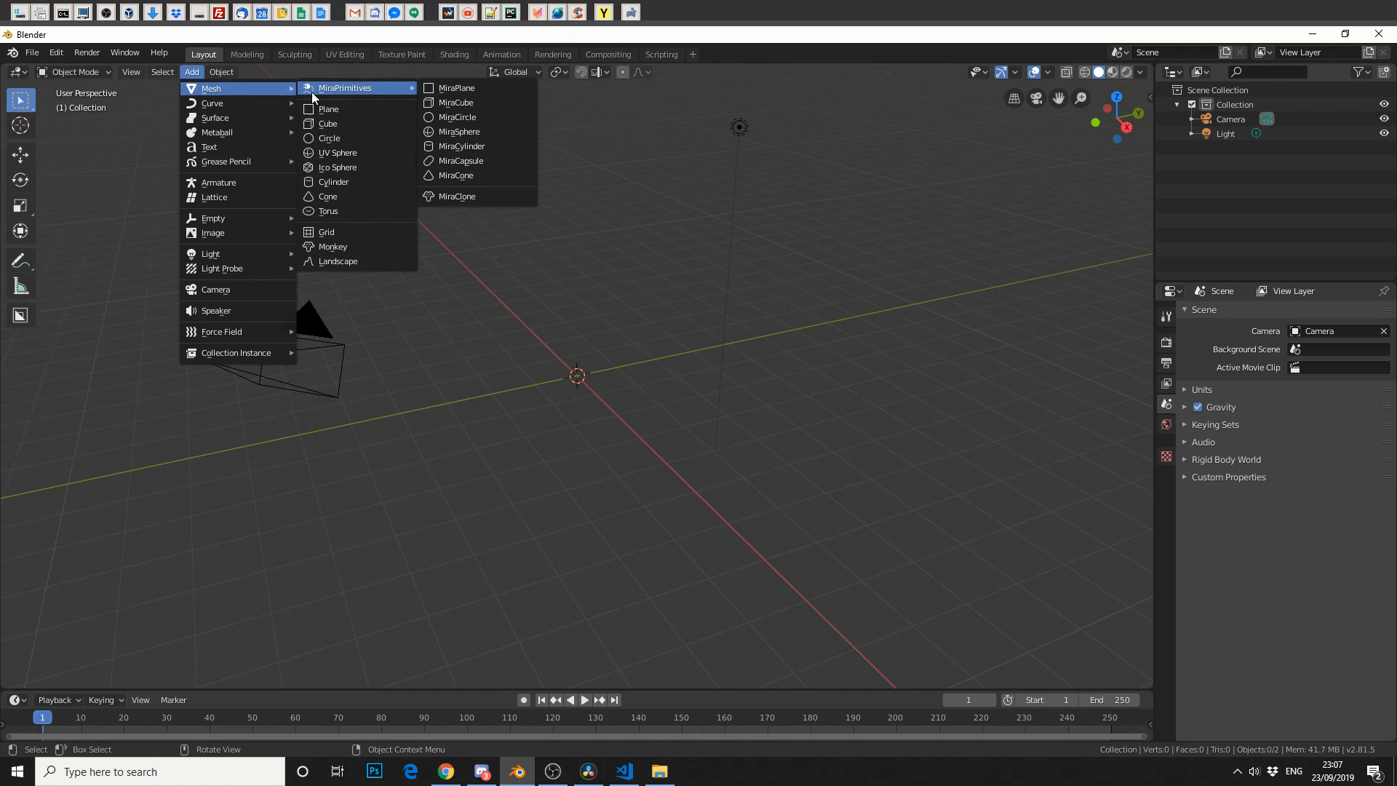
pyautogui.moveTo(356, 95)
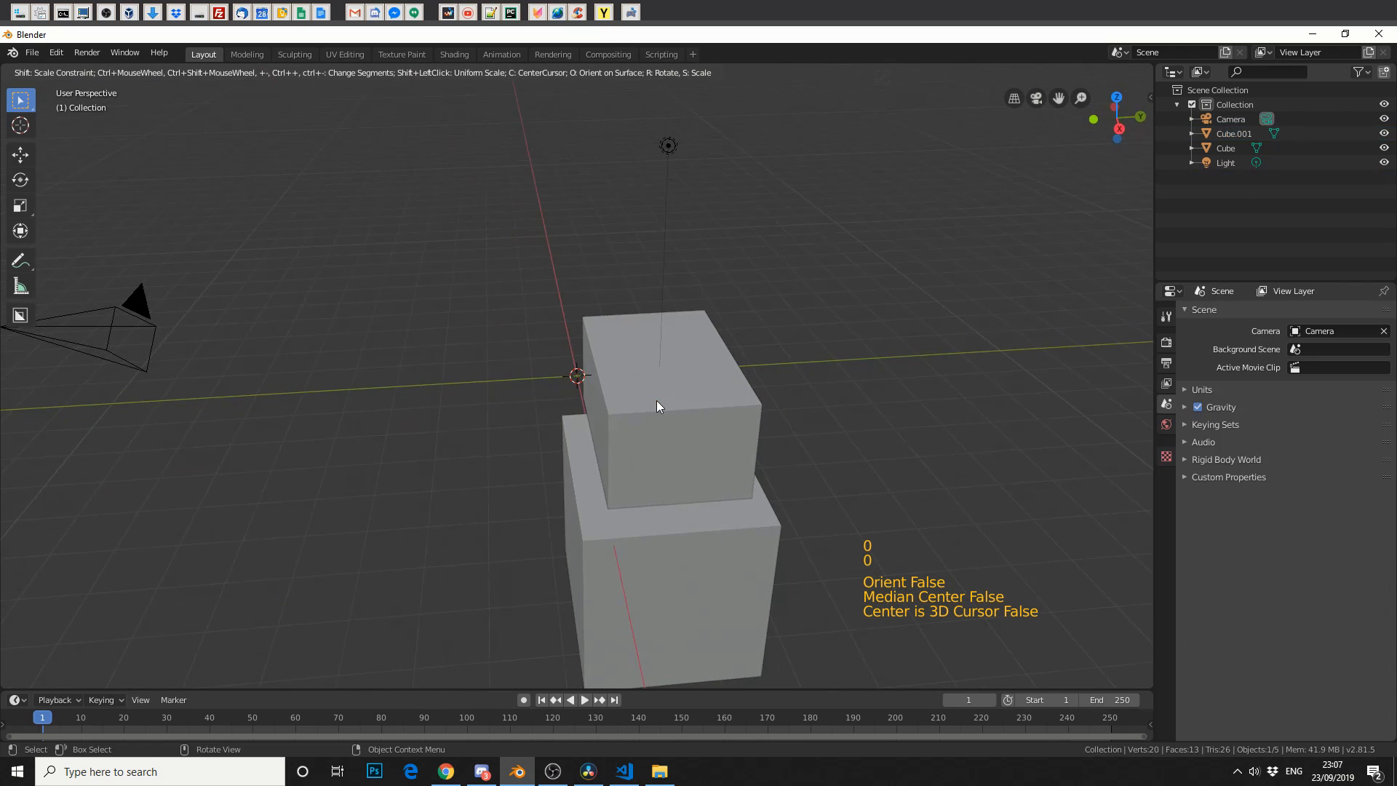
# Delete the stacked Mira cubes and add a Suzanne monkey mesh.
pyautogui.click(663, 405)
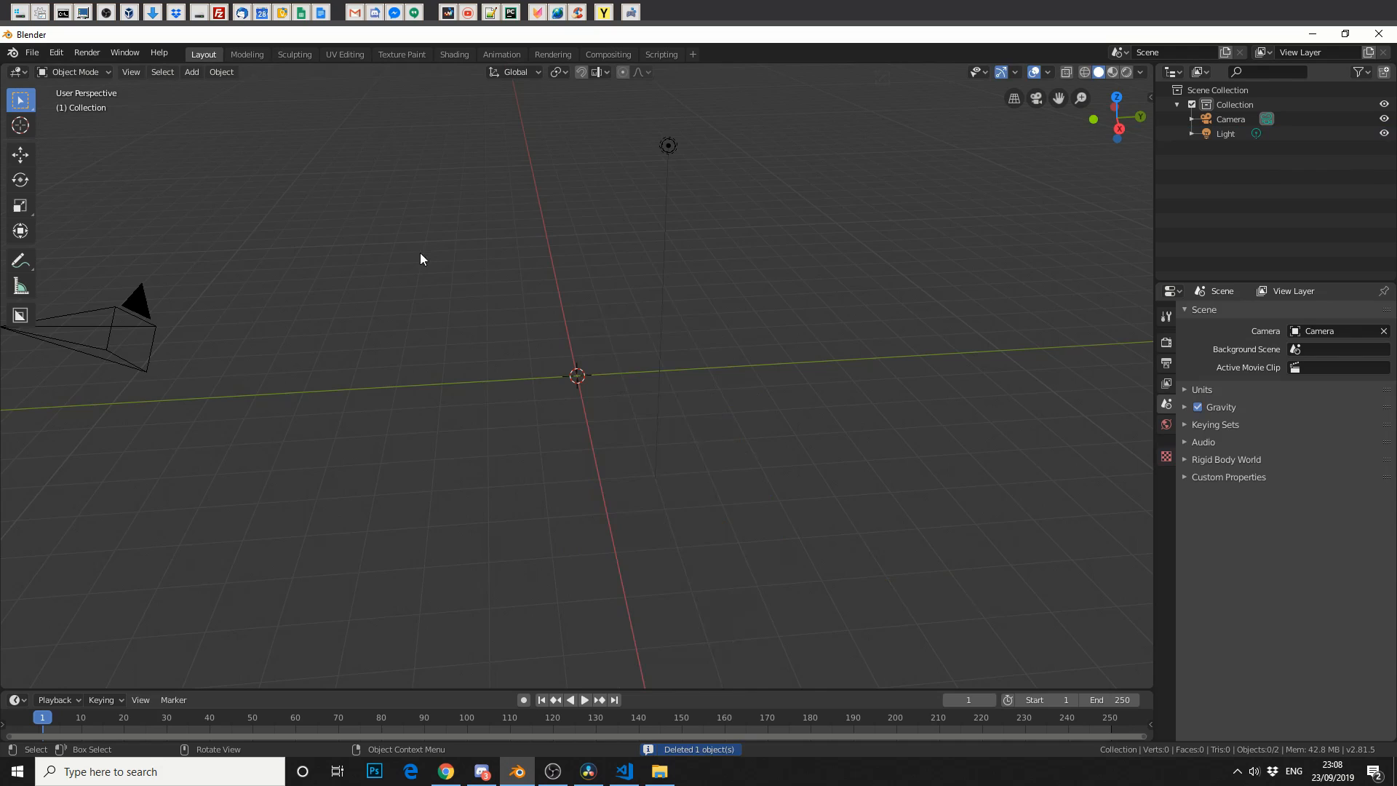
pyautogui.click(191, 72)
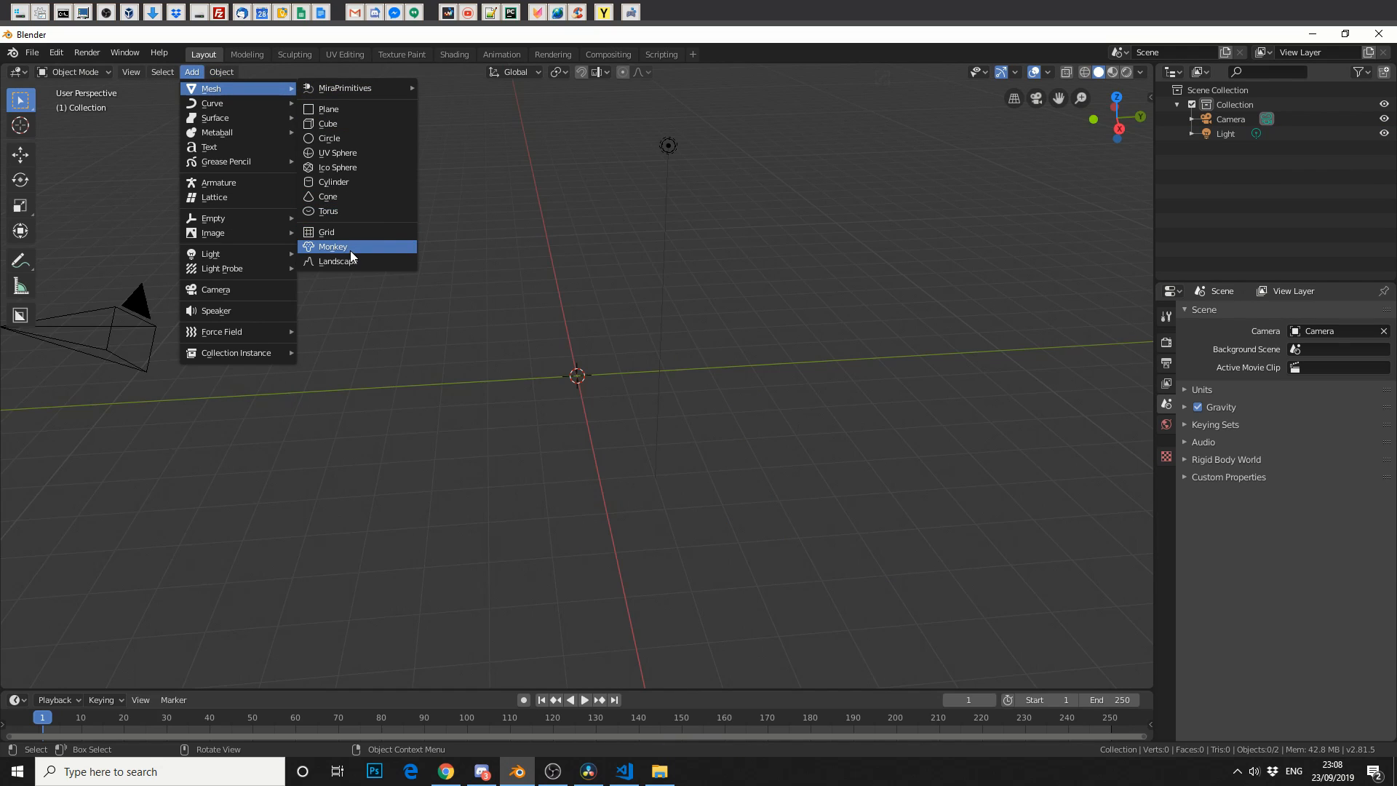
pyautogui.click(333, 246)
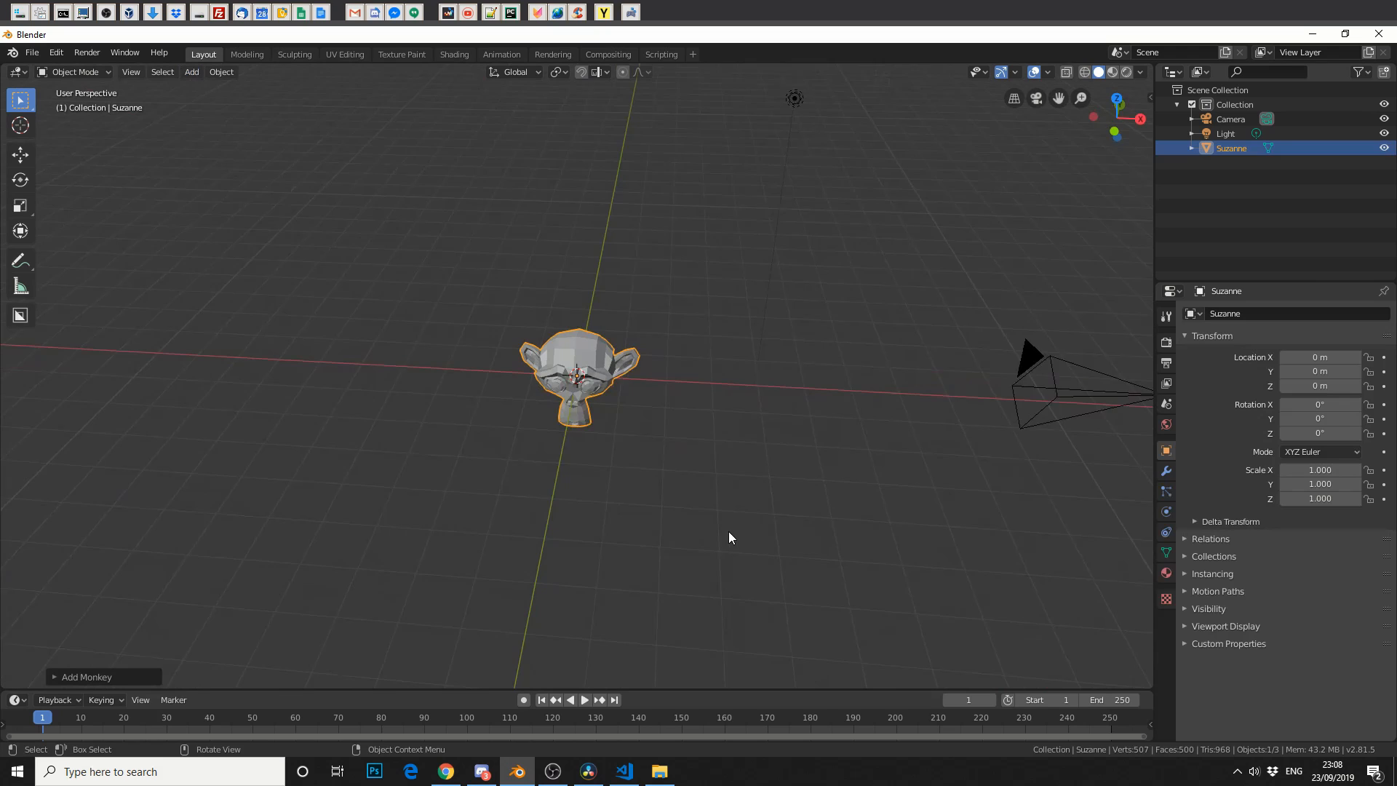
pyautogui.click(74, 71)
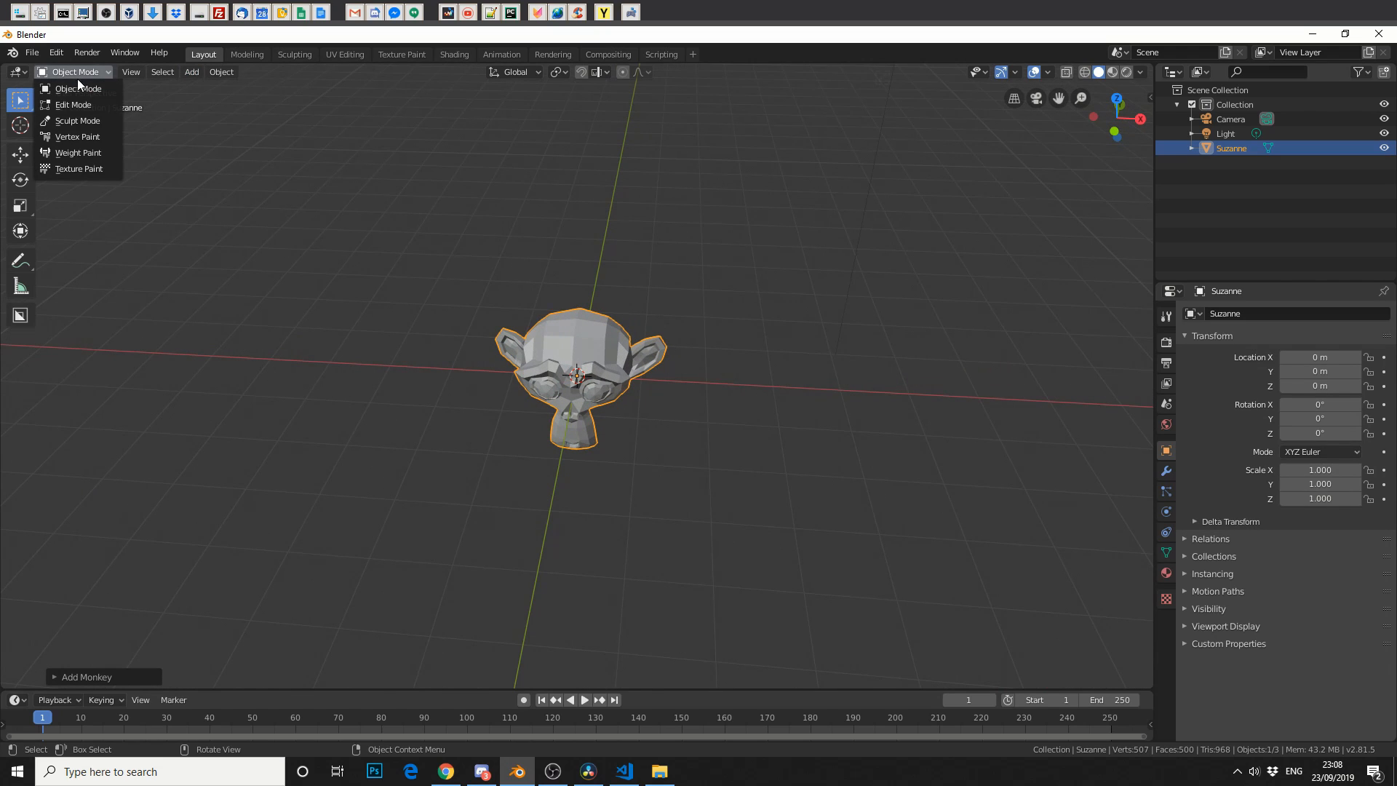
# Put Suzanne in Edit Mode, show Mira Tools, and select a top-of-head face.
pyautogui.click(72, 104)
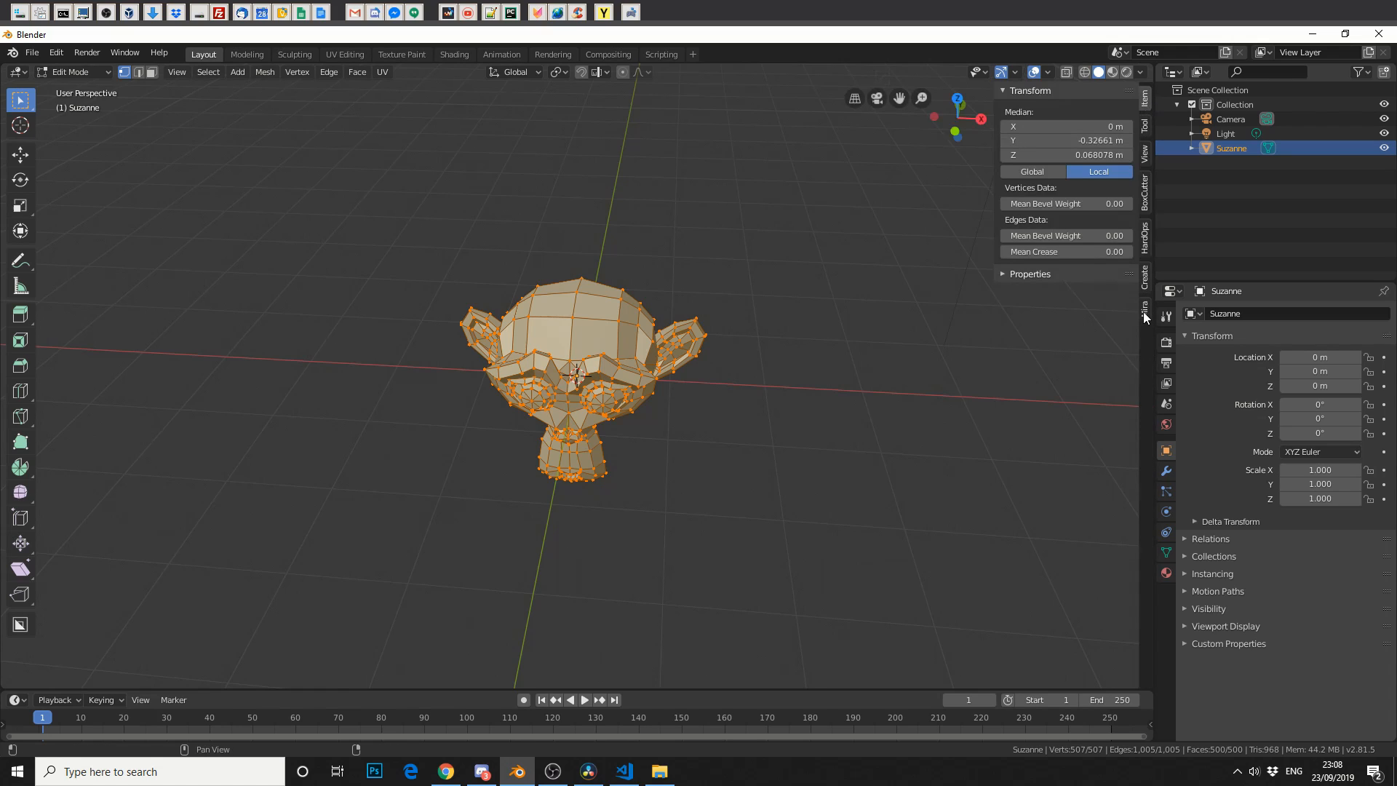
pyautogui.click(1145, 307)
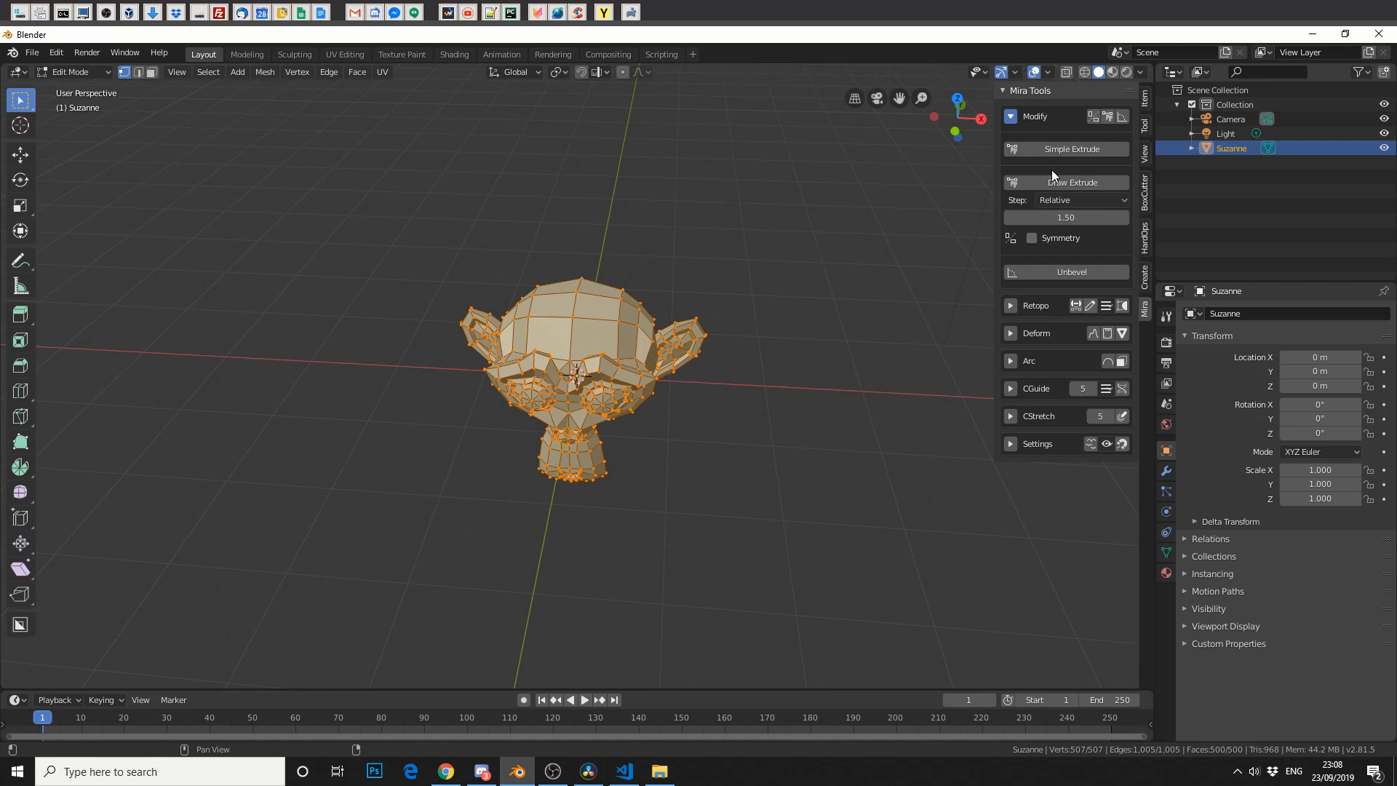
pyautogui.click(628, 293)
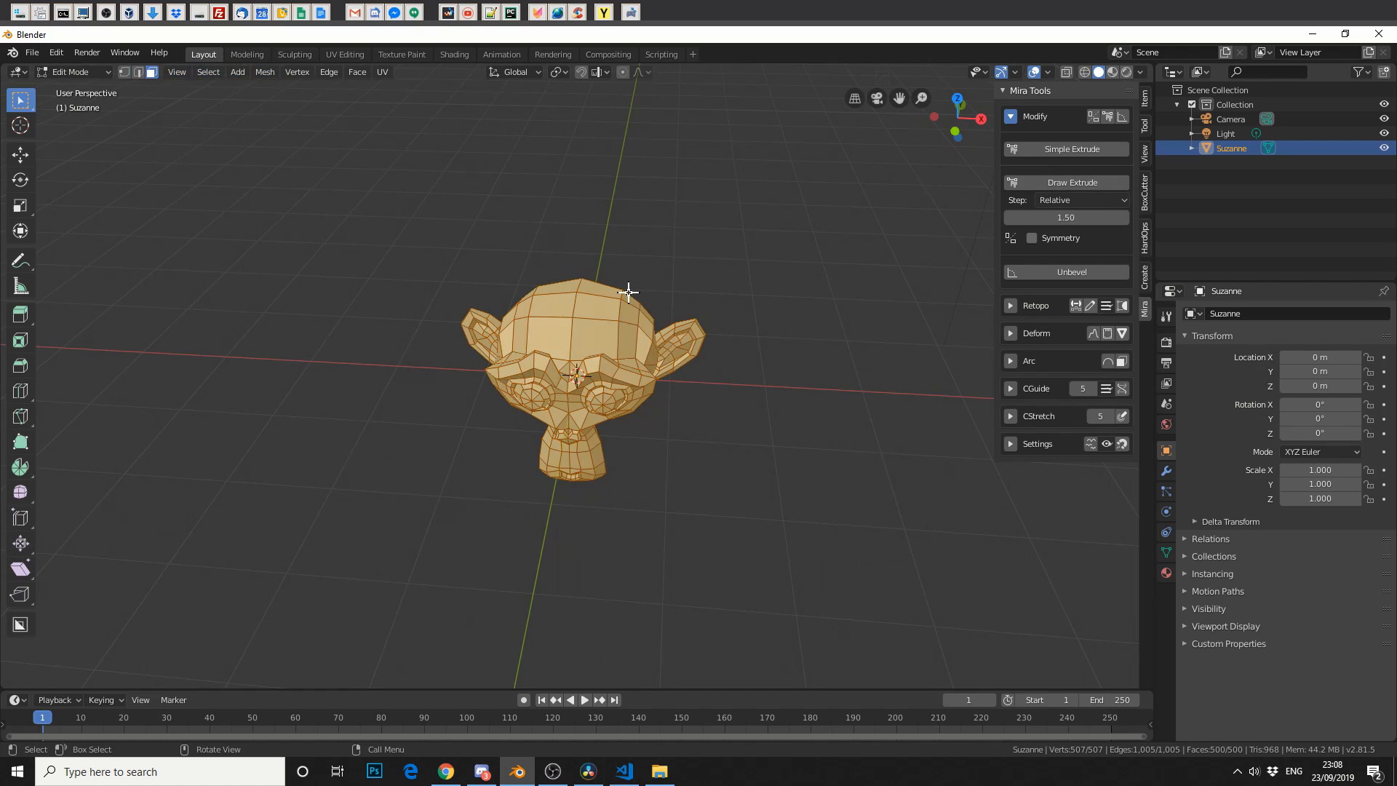
pyautogui.click(597, 307)
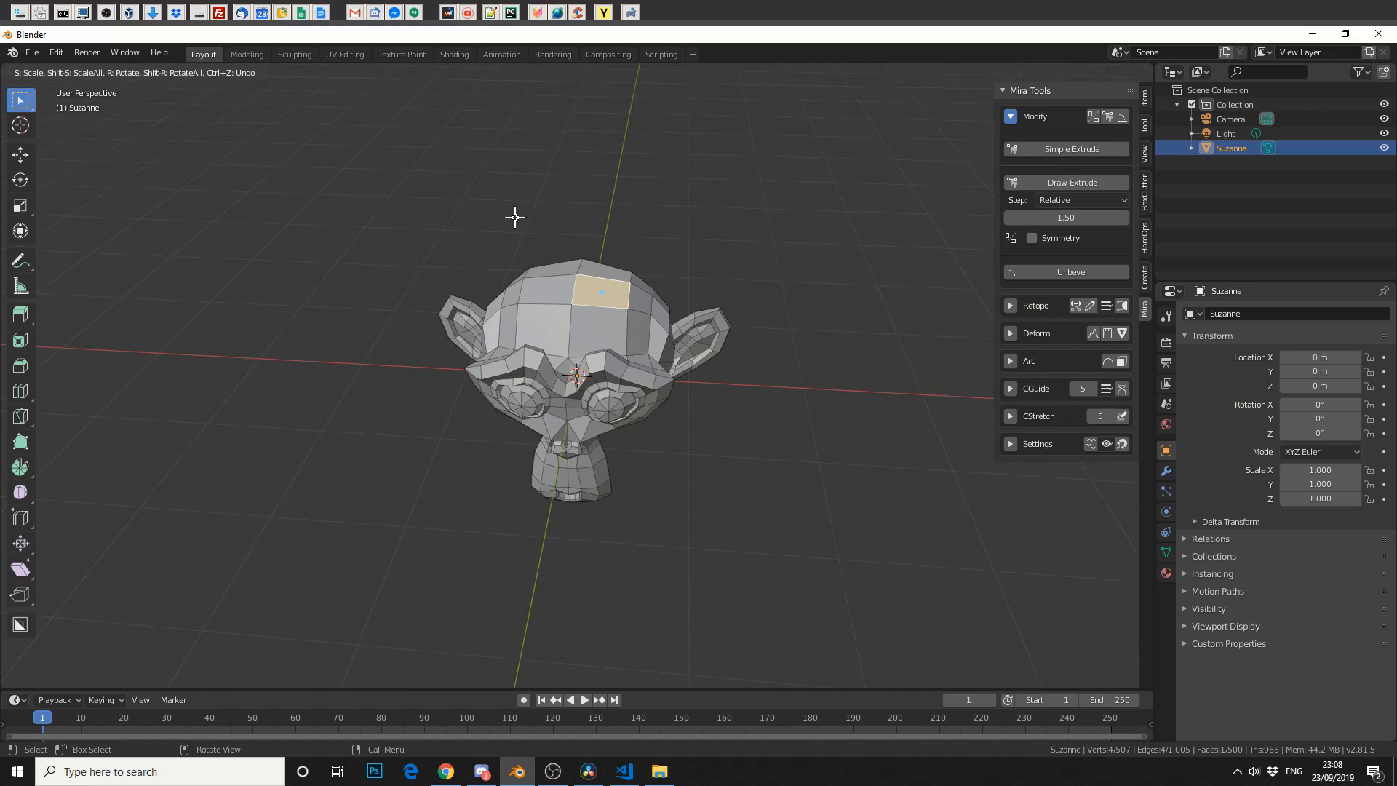
# Draw Extrude curved horns from the top face and a right-side face, viewed from the front.
pyautogui.moveTo(515, 217); pyautogui.dragTo(700, 354)
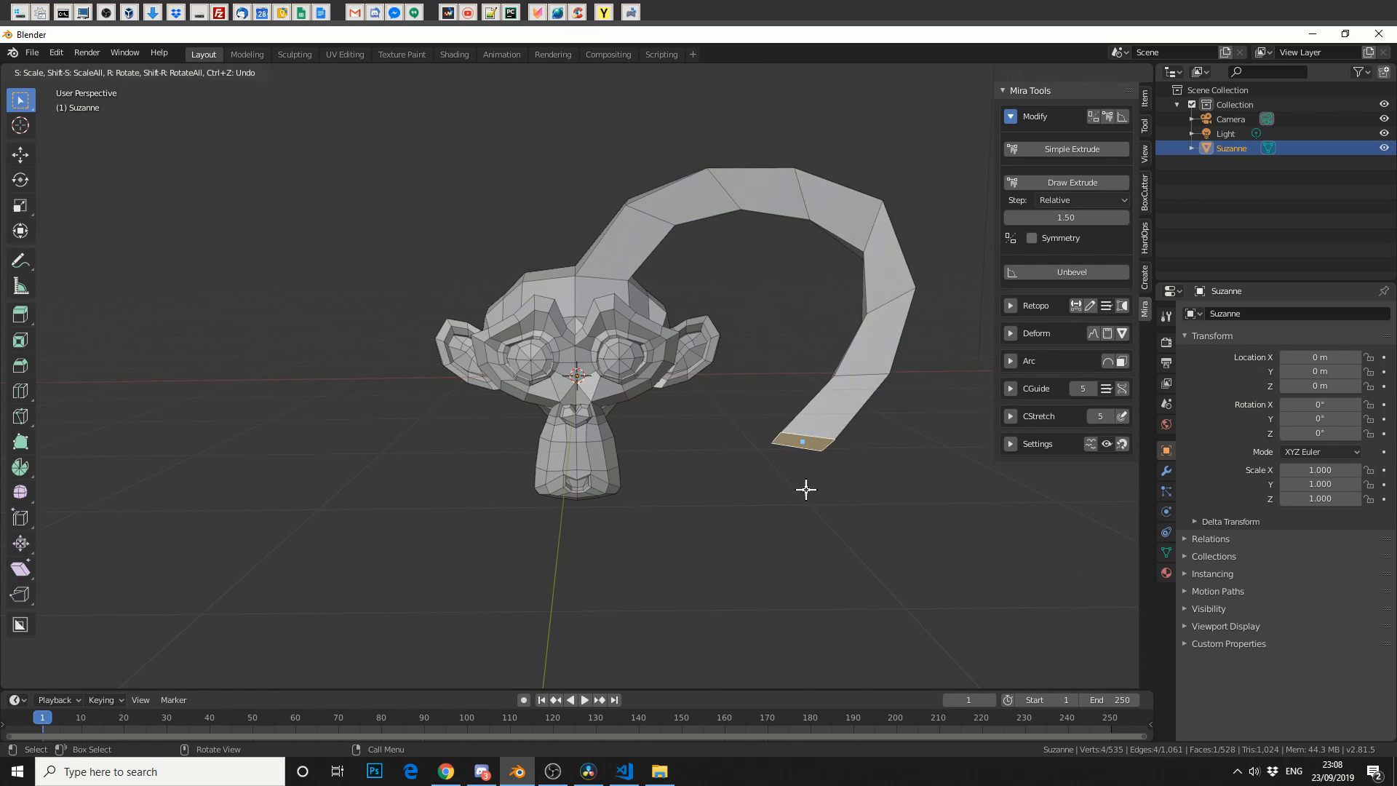
pyautogui.moveTo(806, 488); pyautogui.dragTo(824, 564)
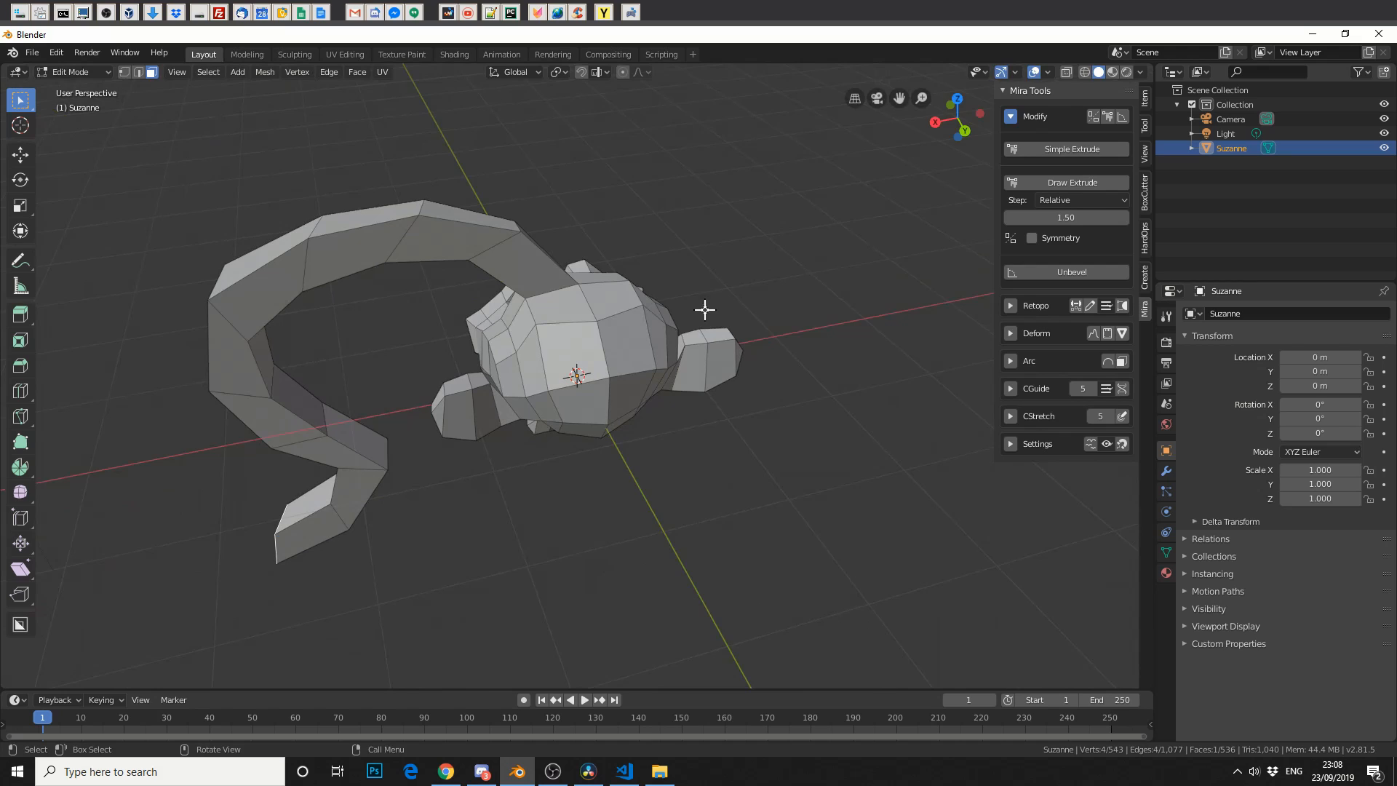
pyautogui.click(623, 342)
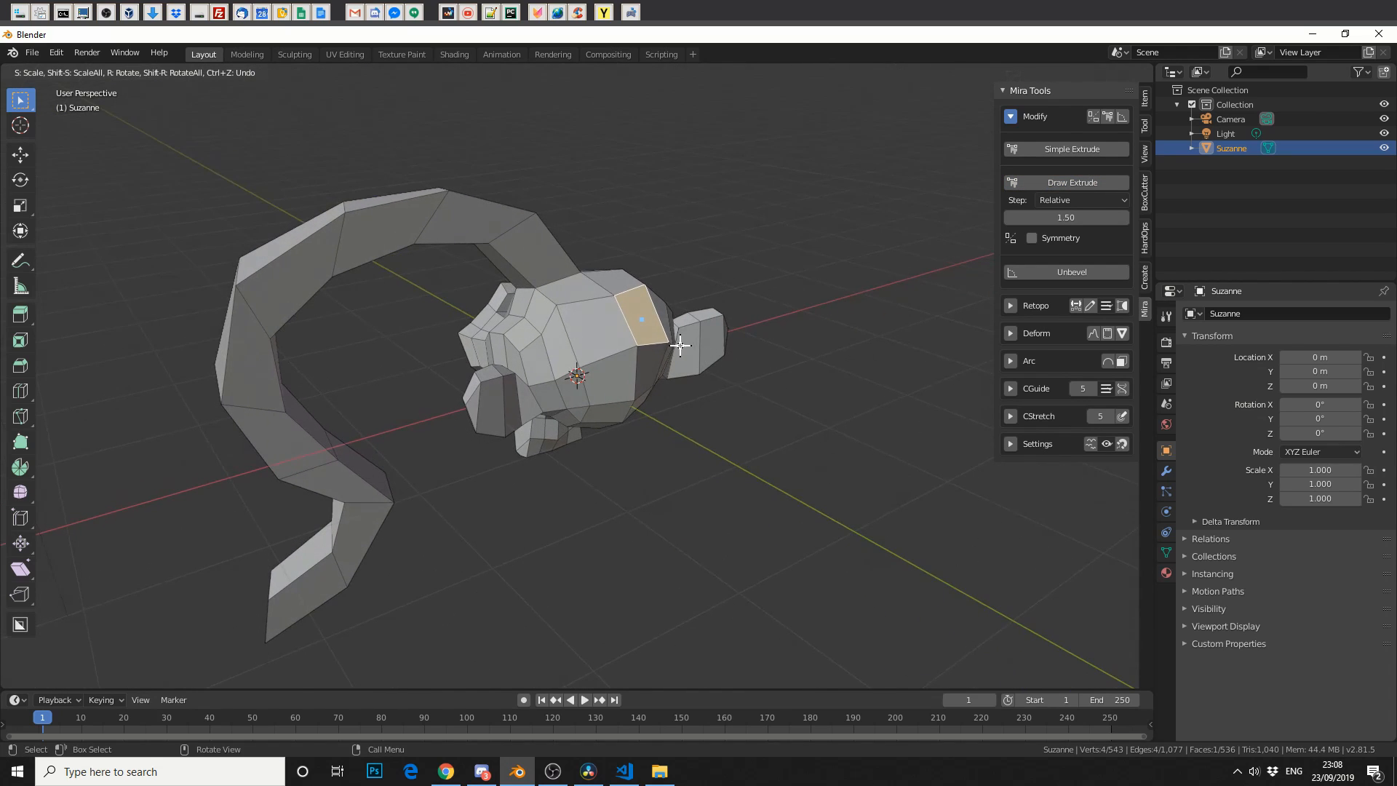
pyautogui.moveTo(679, 344); pyautogui.dragTo(887, 279)
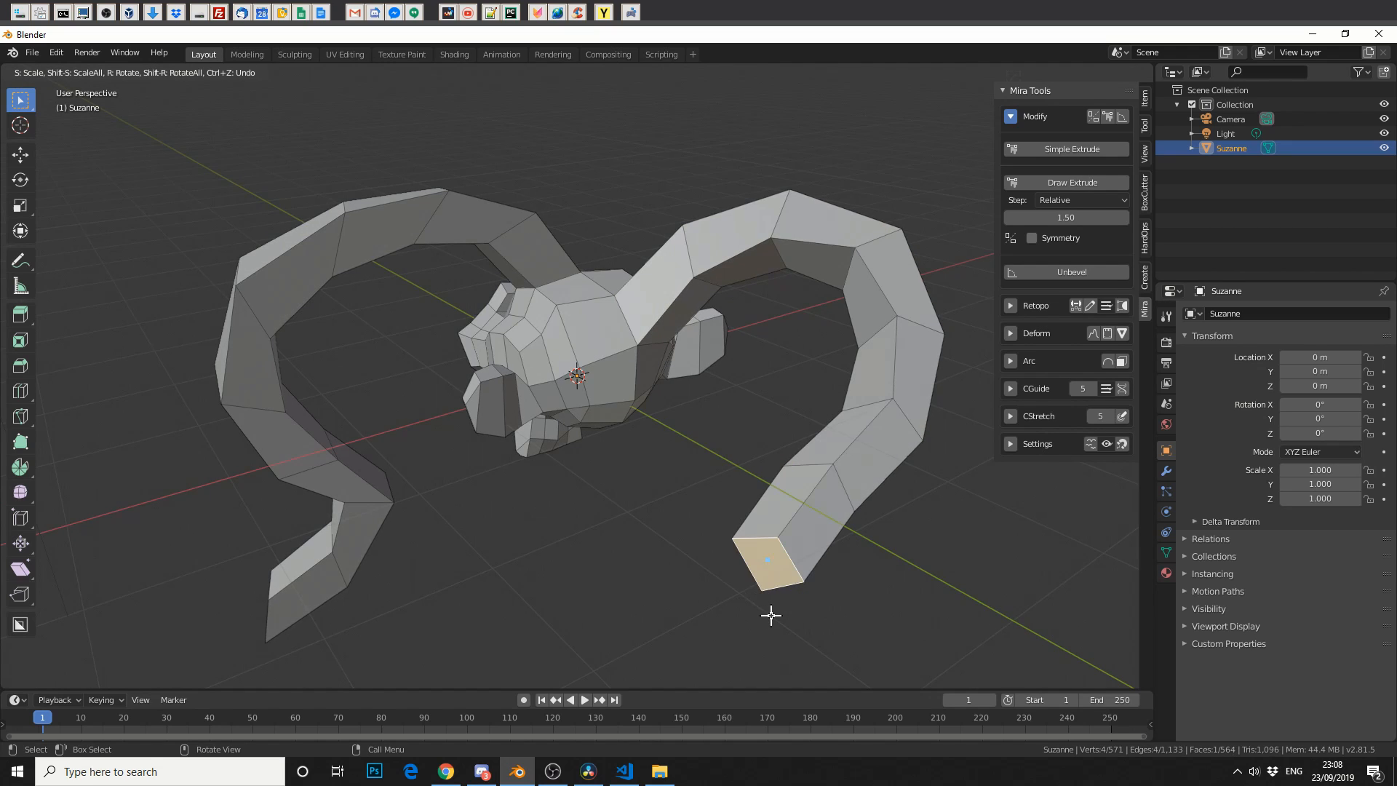
pyautogui.moveTo(770, 614); pyautogui.dragTo(700, 526)
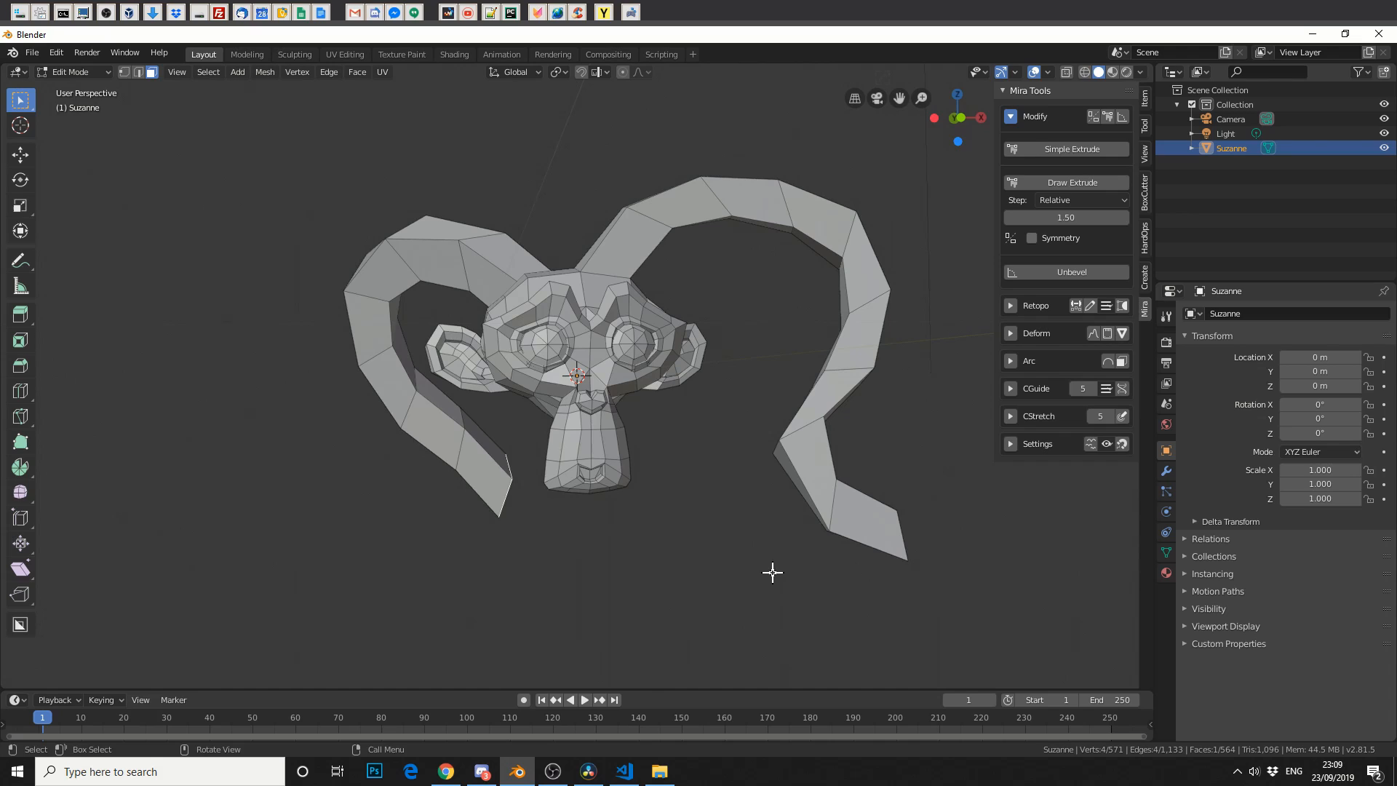
pyautogui.click(1011, 116)
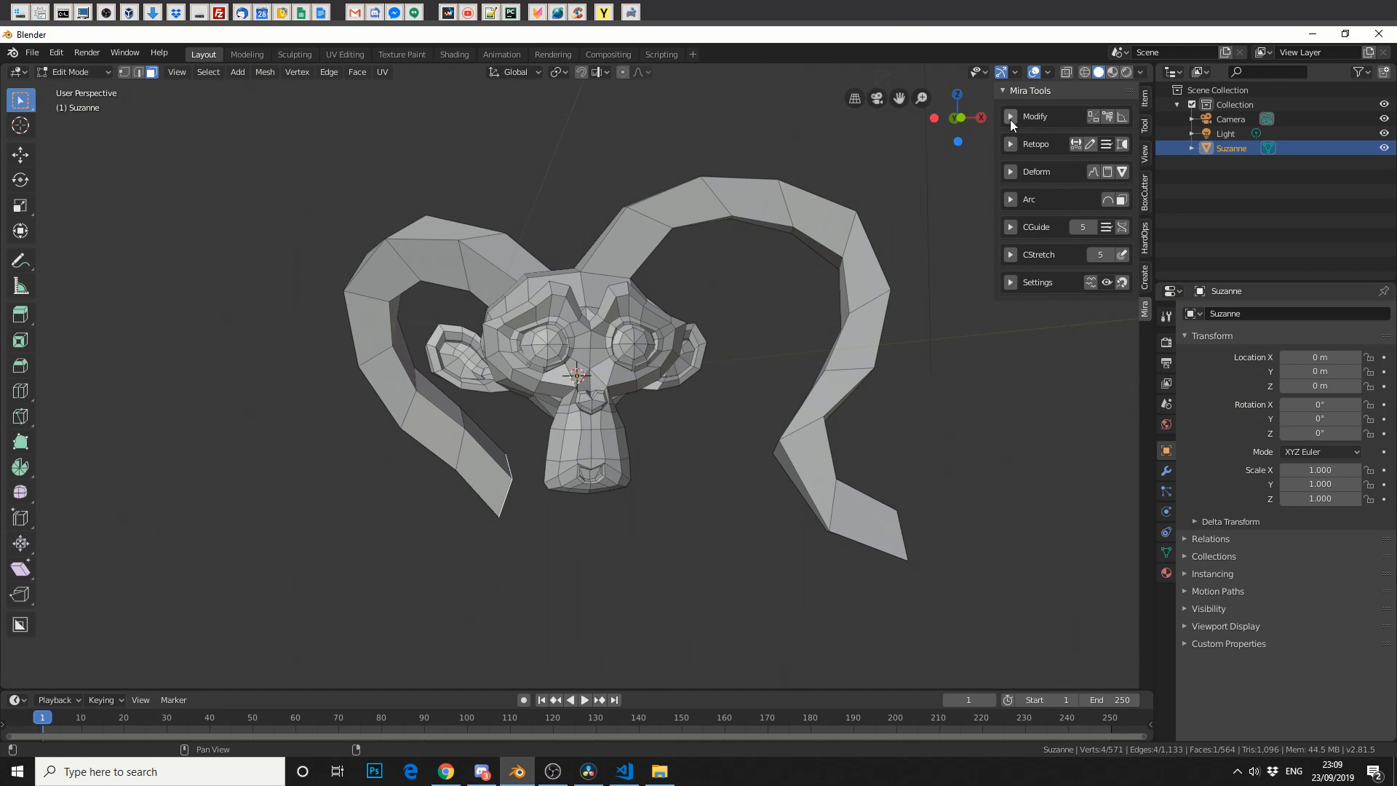
pyautogui.moveTo(1012, 229)
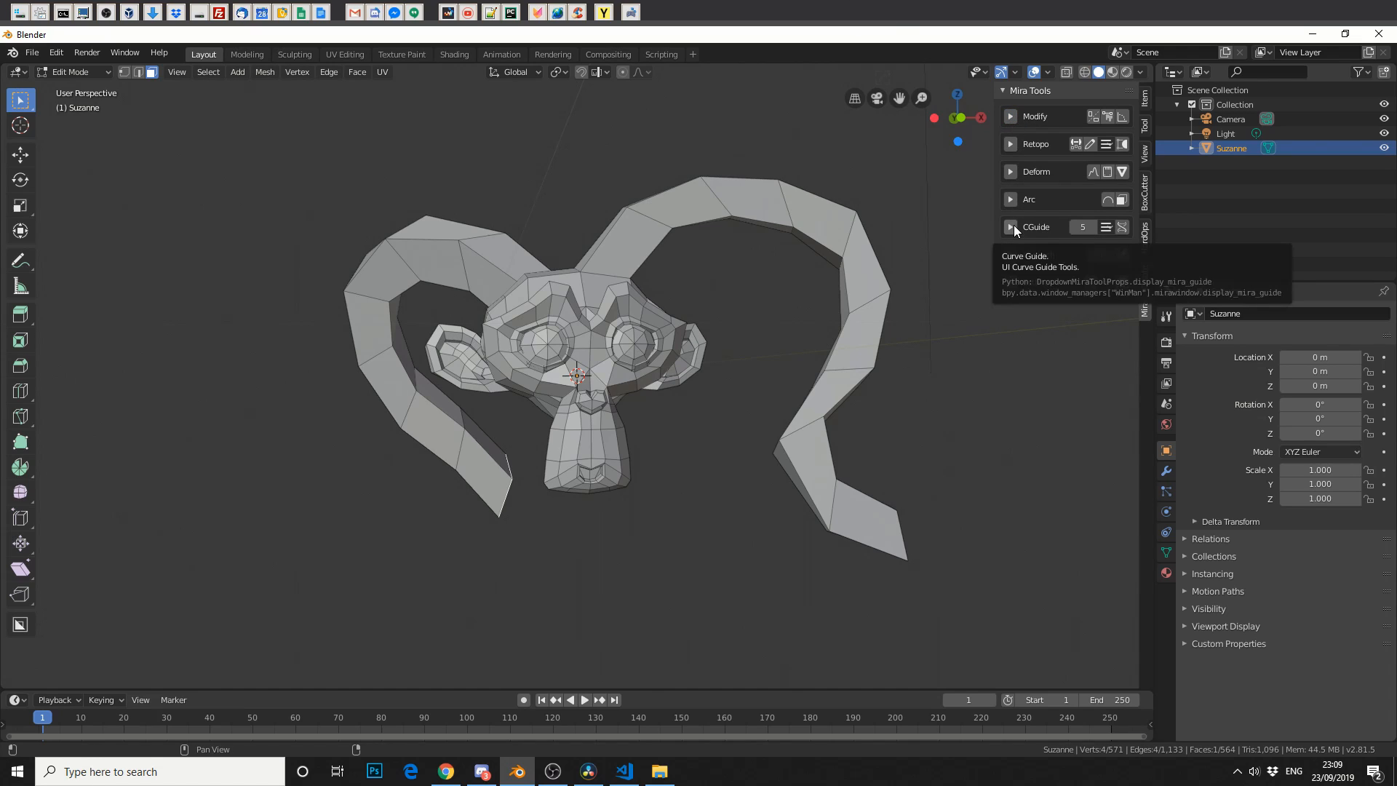
# Bend the horns by dragging a Stretch-mode CurveGuide curve.
pyautogui.click(1011, 226)
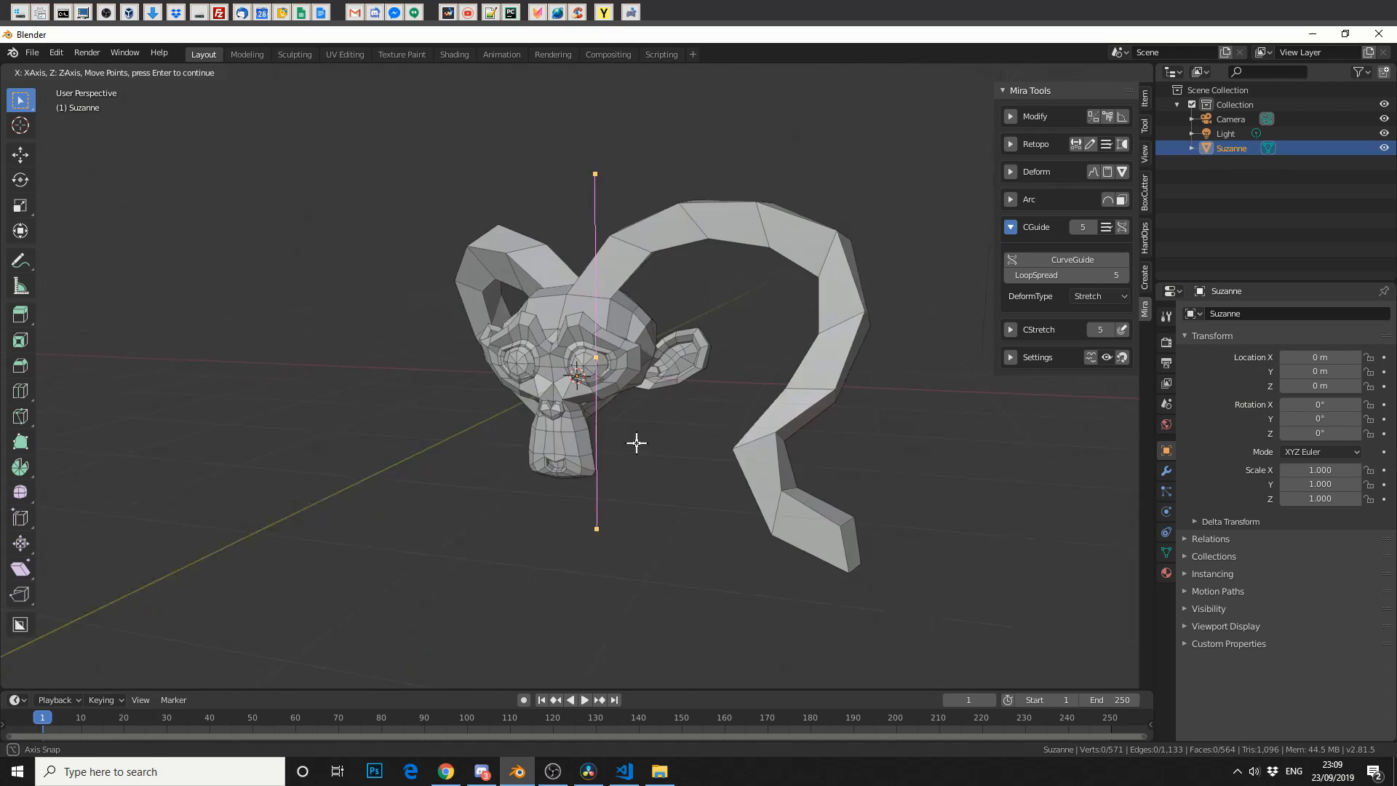
pyautogui.moveTo(637, 443); pyautogui.dragTo(668, 378)
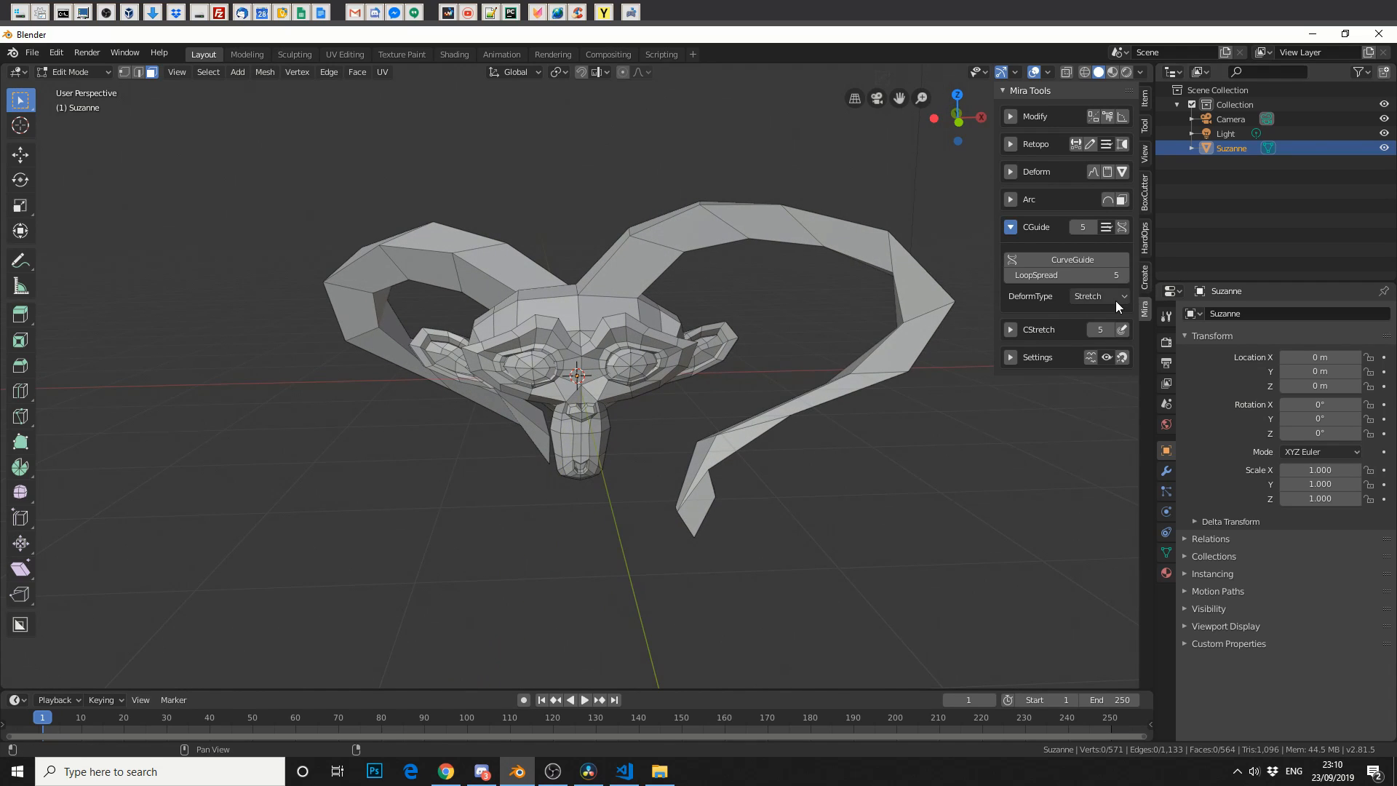
# Apply a Scale-type CurveGuide under the head to lengthen Suzanne's skull.
pyautogui.click(1098, 296)
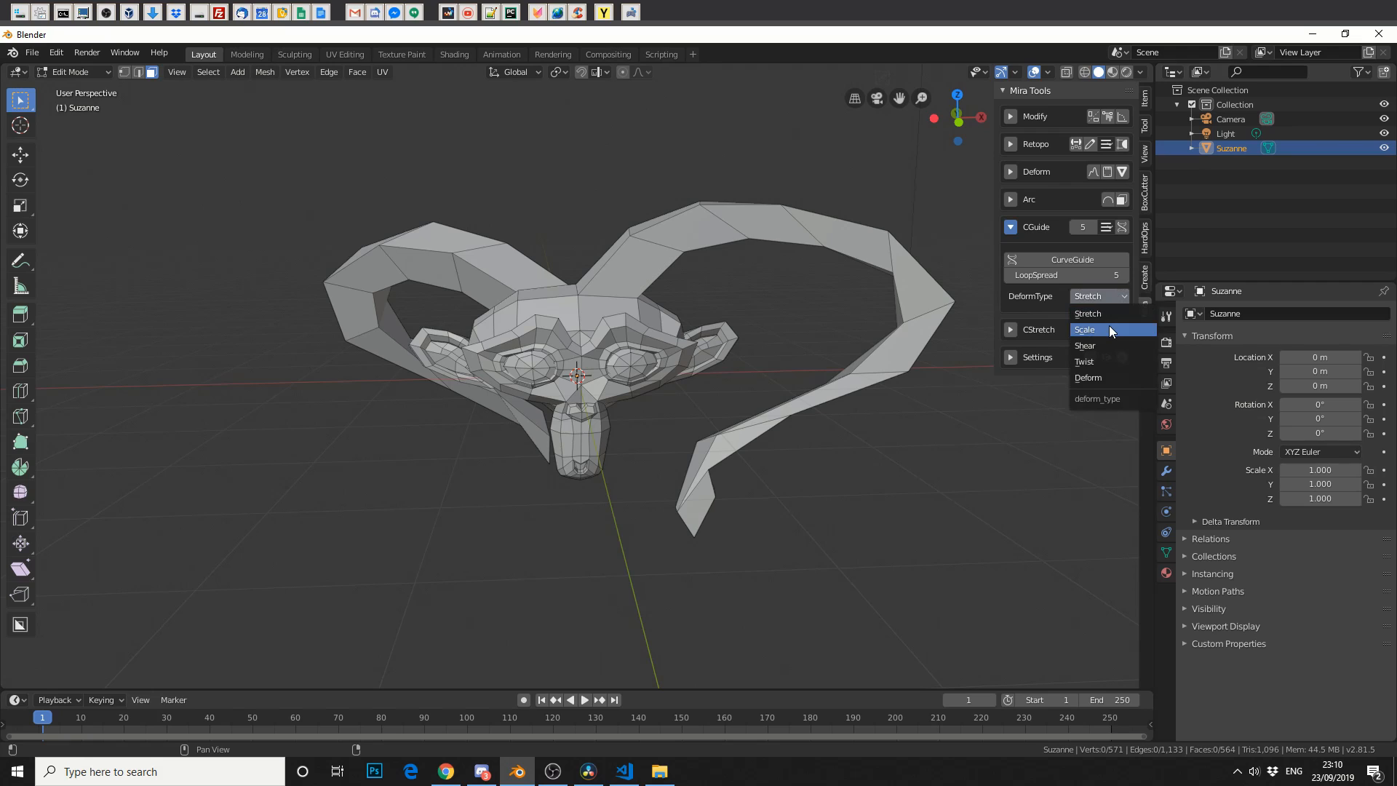
pyautogui.click(1085, 330)
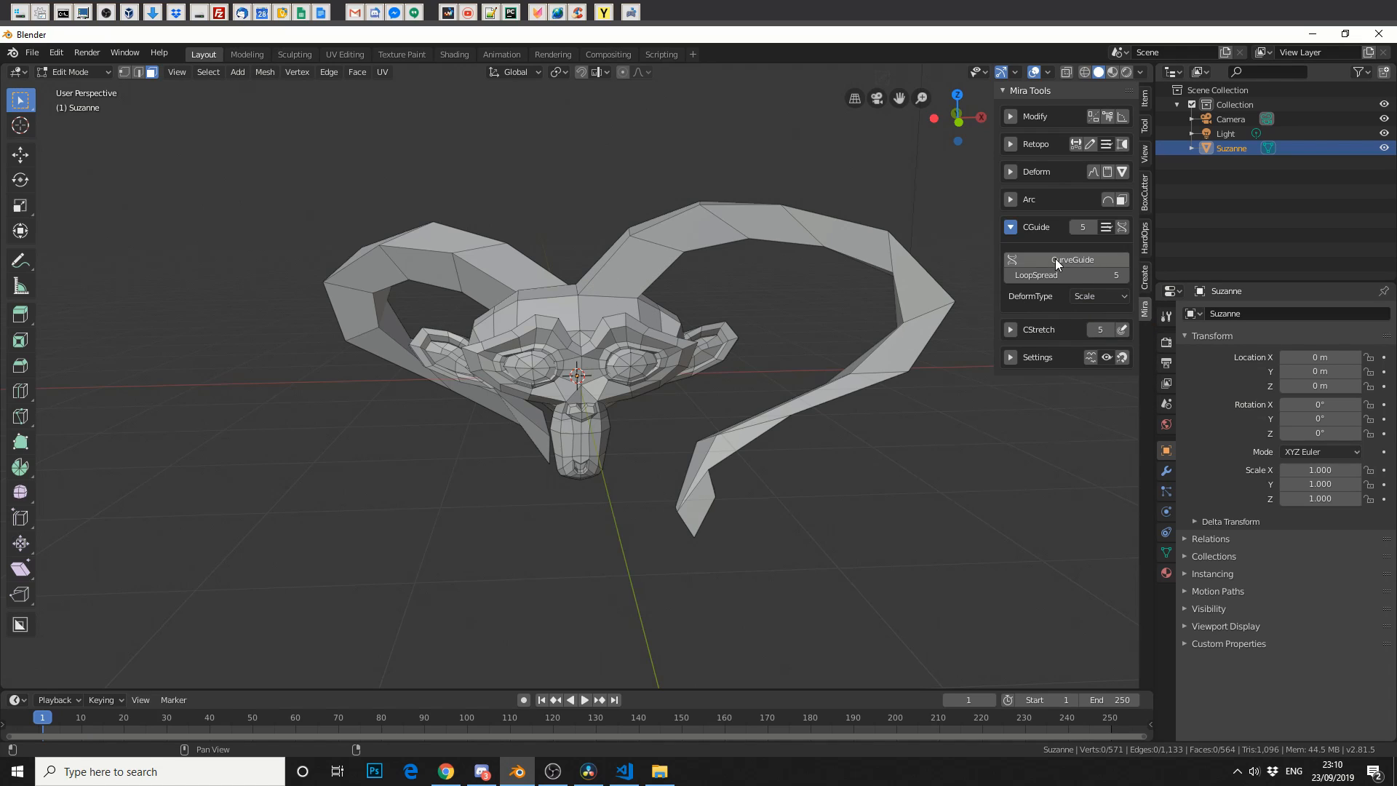
pyautogui.click(1073, 259)
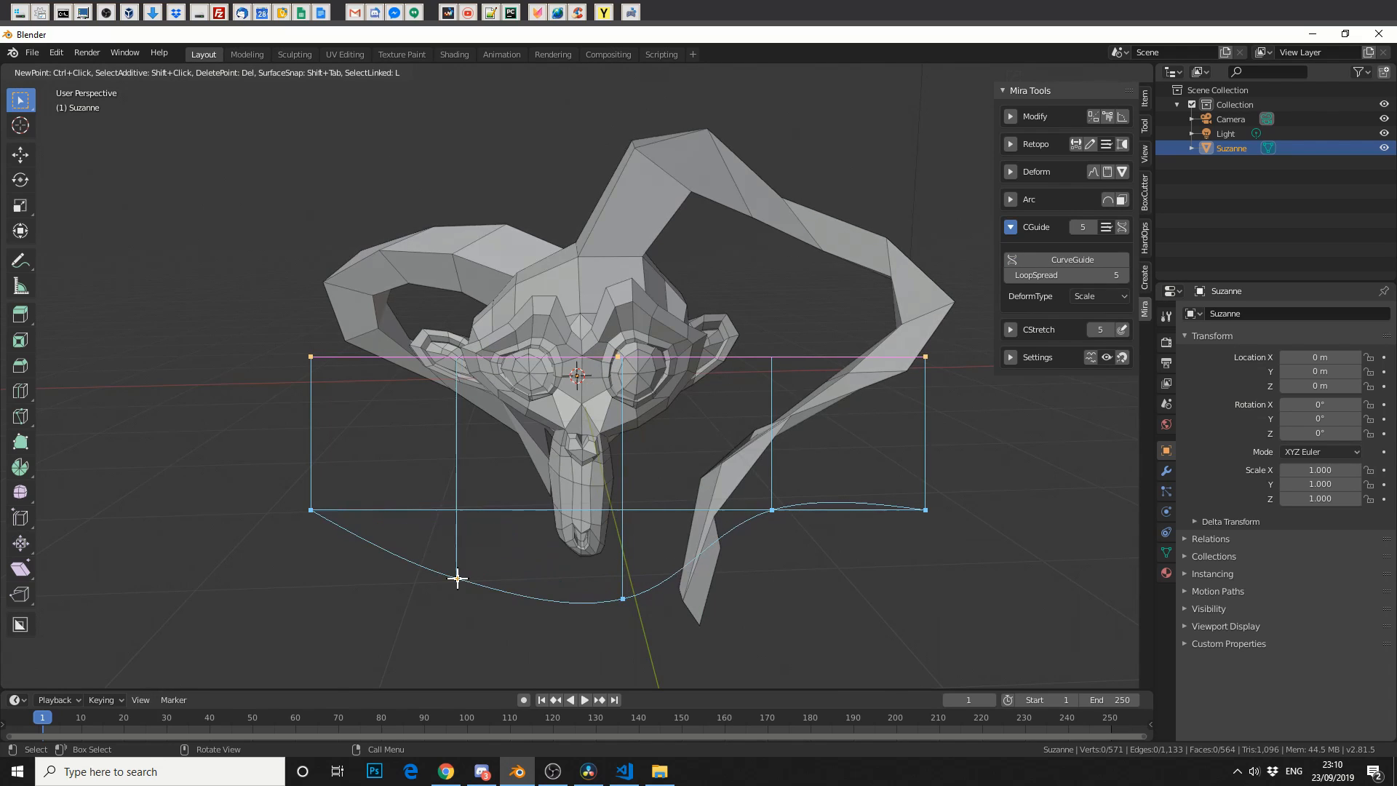
pyautogui.press('Tab')
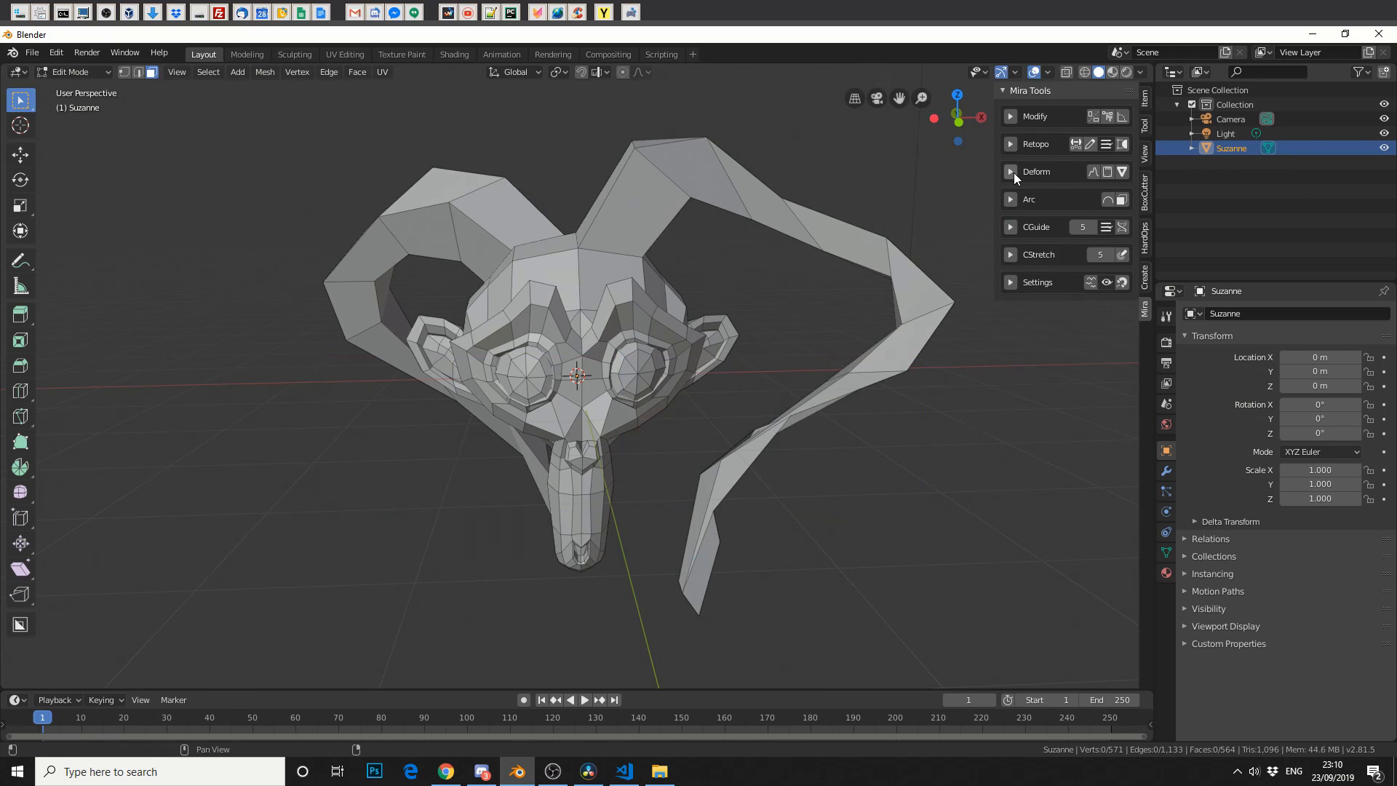
# Start a LinearDeformer across Suzanne's face, then switch to the Mira Tools wiki in Chrome.
pyautogui.click(1011, 171)
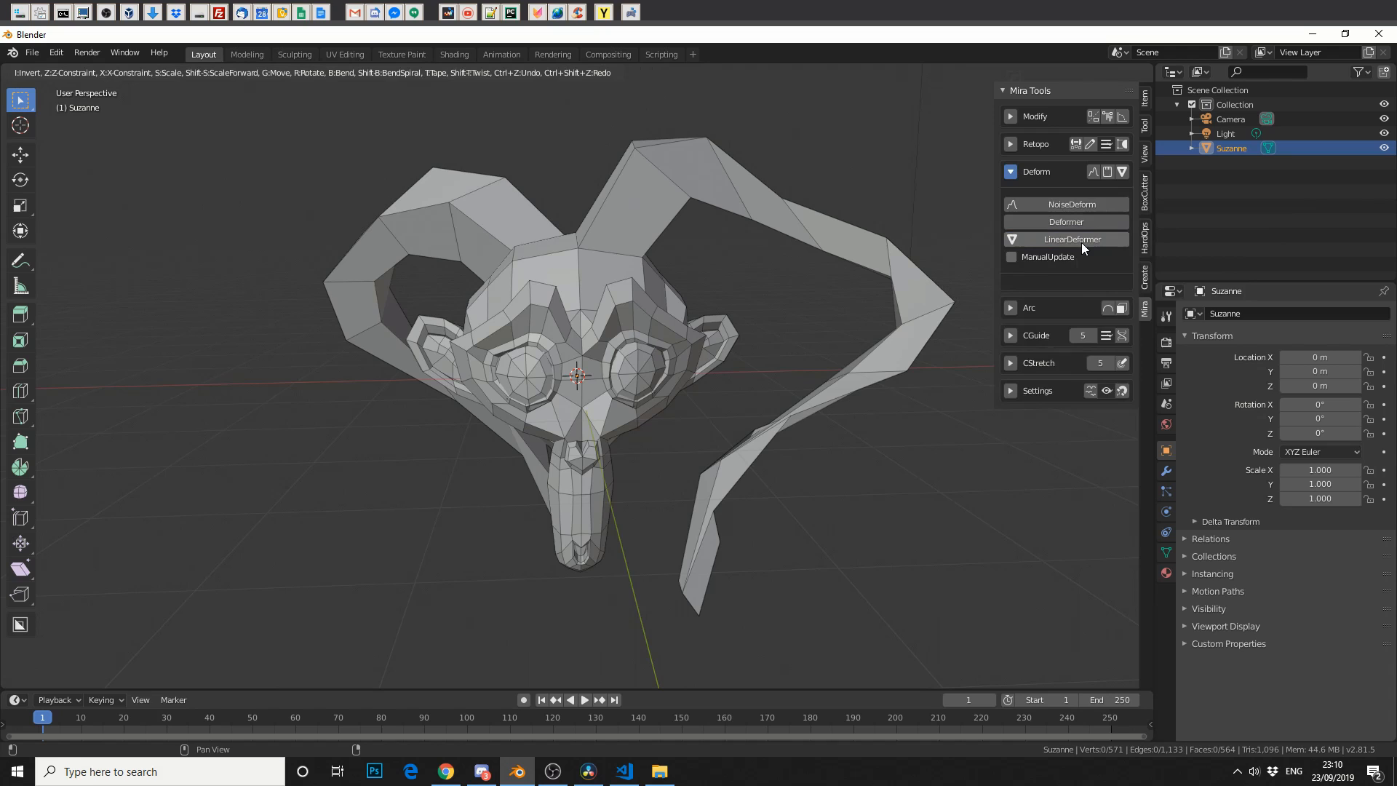
pyautogui.click(1072, 239)
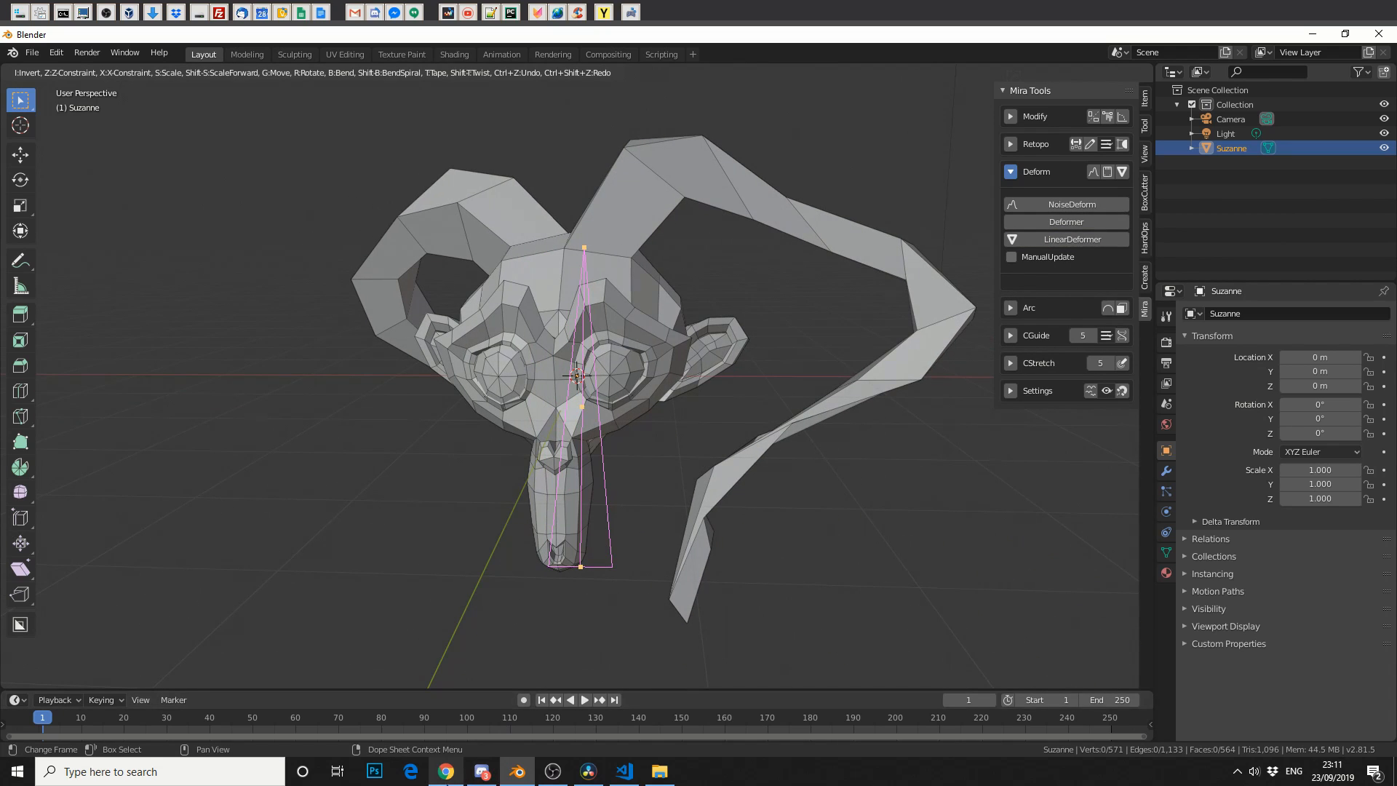
pyautogui.click(445, 770)
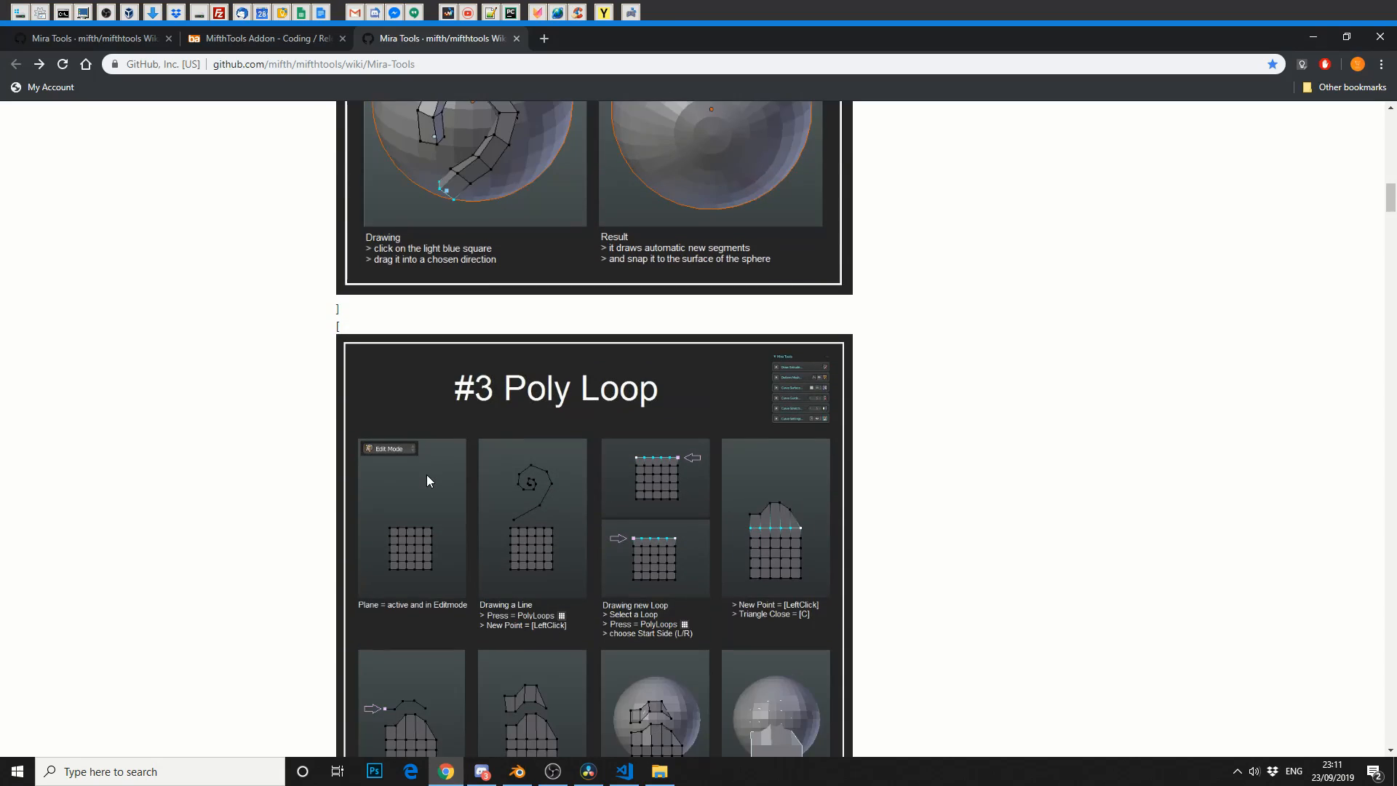
# Scroll the wiki to the LinearDeformer Bend, Spiral, Move, Rotate, Tape, Scale and Twist illustrations.
pyautogui.scroll(-3)
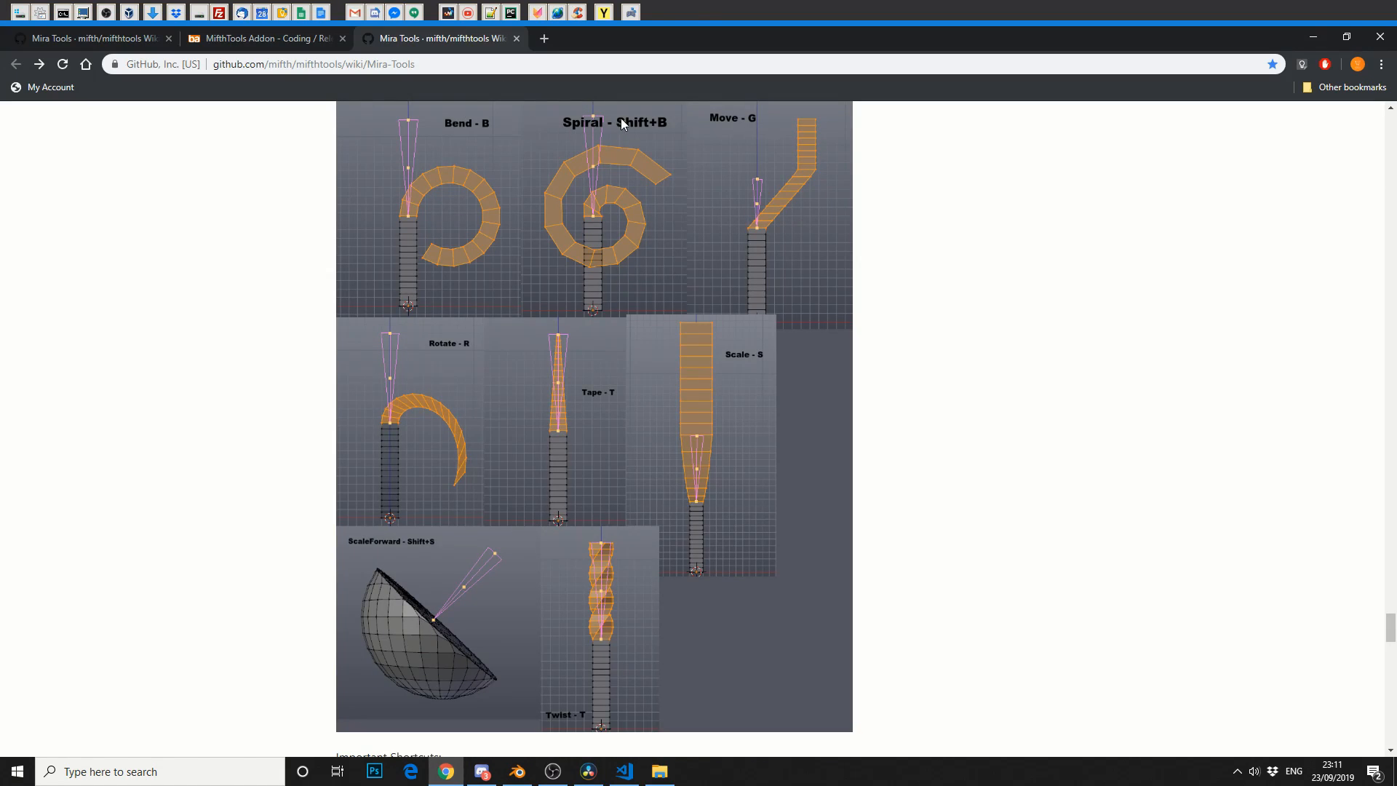
pyautogui.moveTo(631, 214)
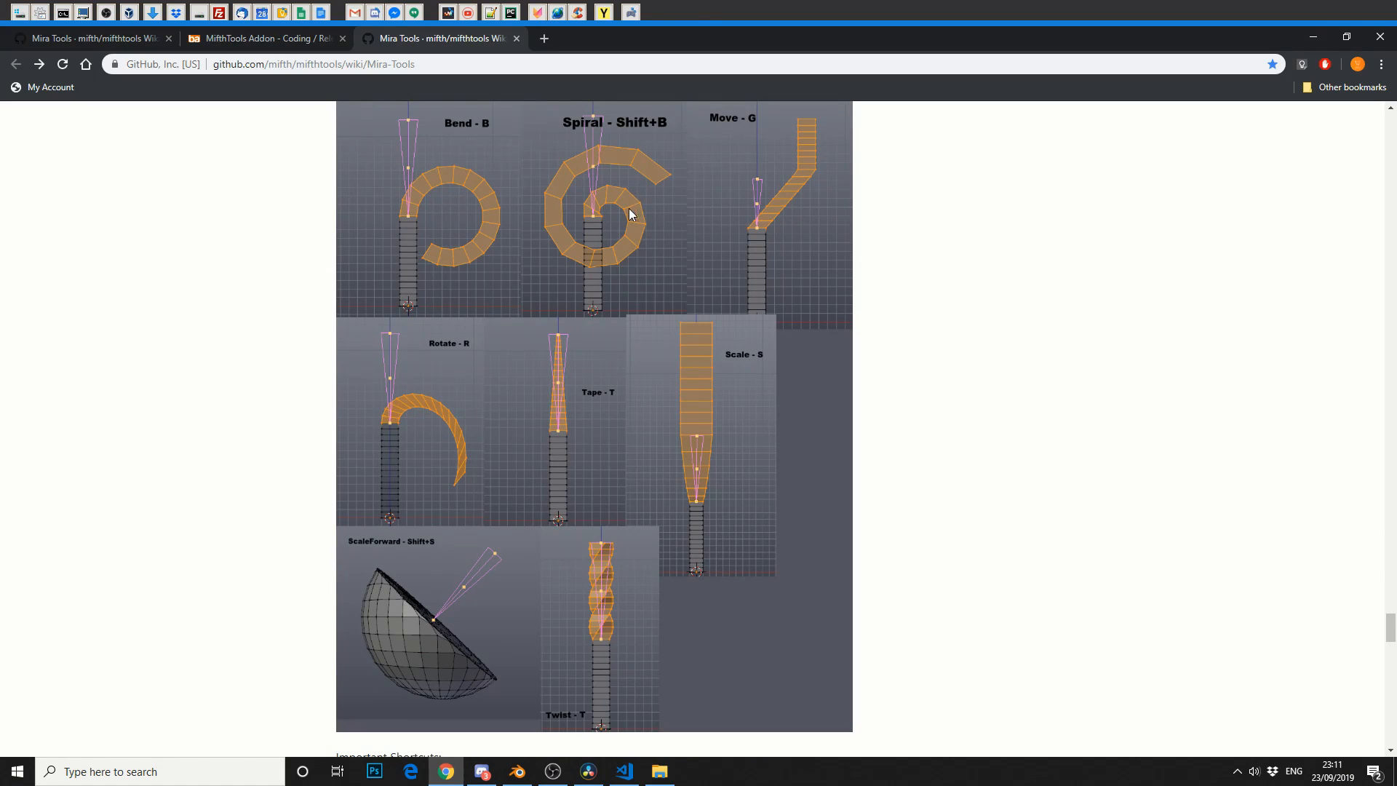
pyautogui.moveTo(801, 440)
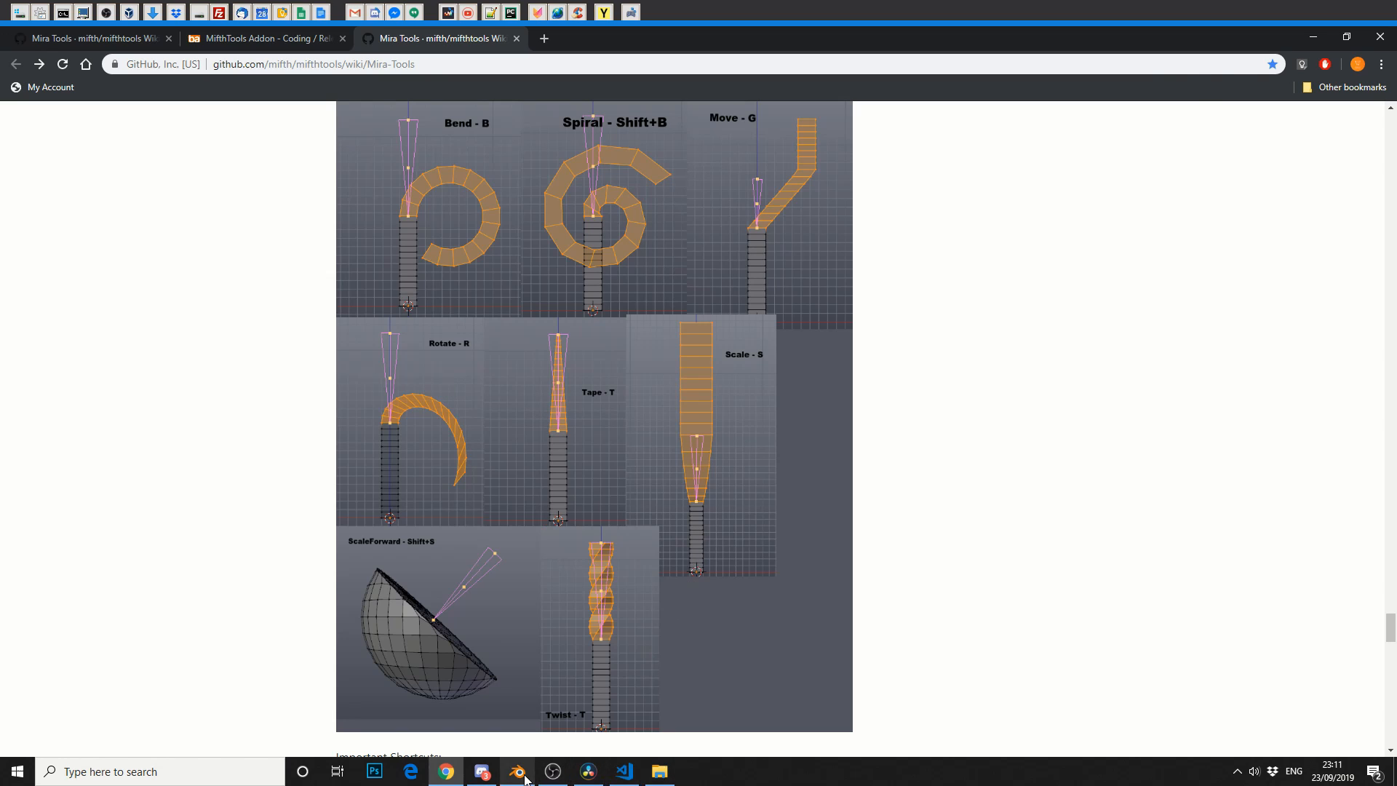
# Back in Blender, orbit the deformed head and finish the linear deformer edit.
pyautogui.click(516, 771)
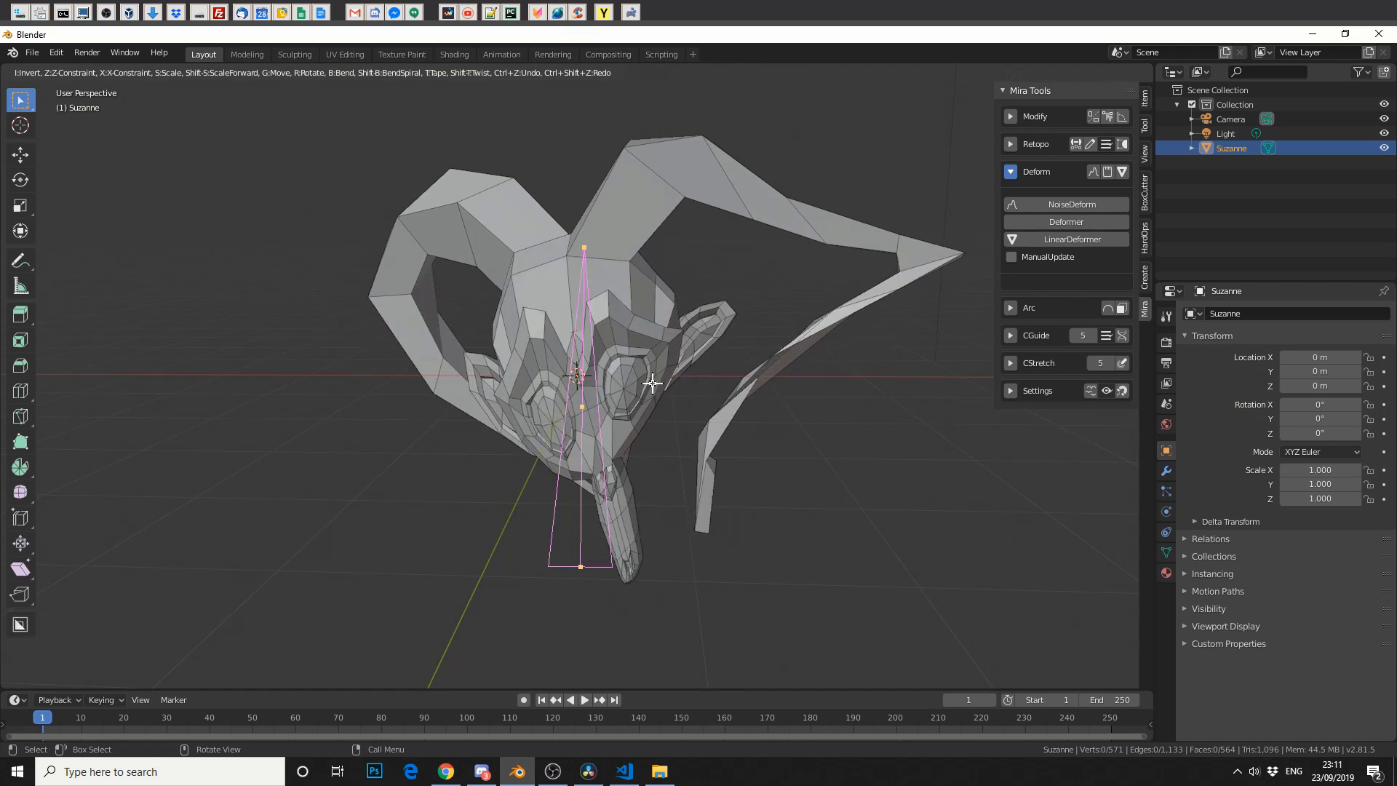
pyautogui.moveTo(650, 383); pyautogui.dragTo(663, 499)
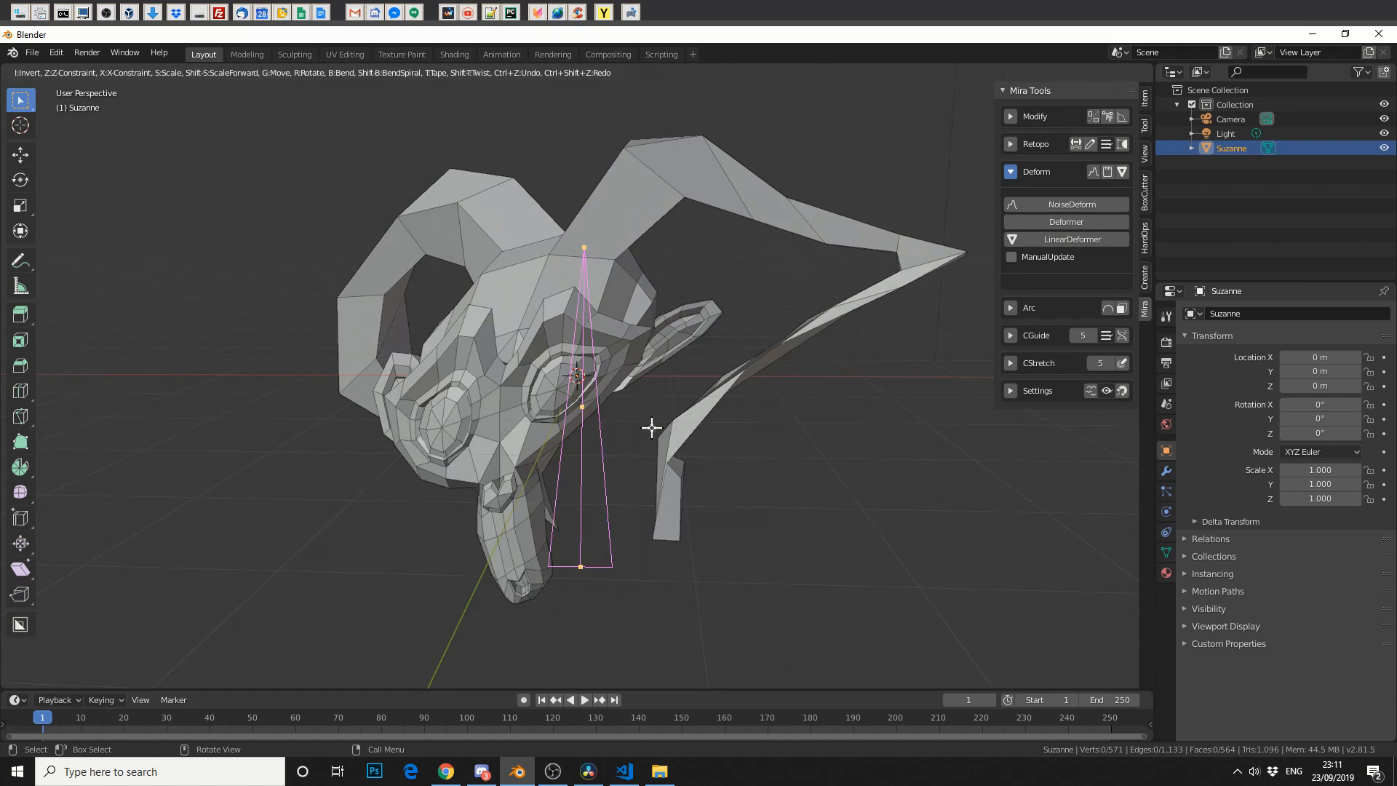
pyautogui.press('Tab')
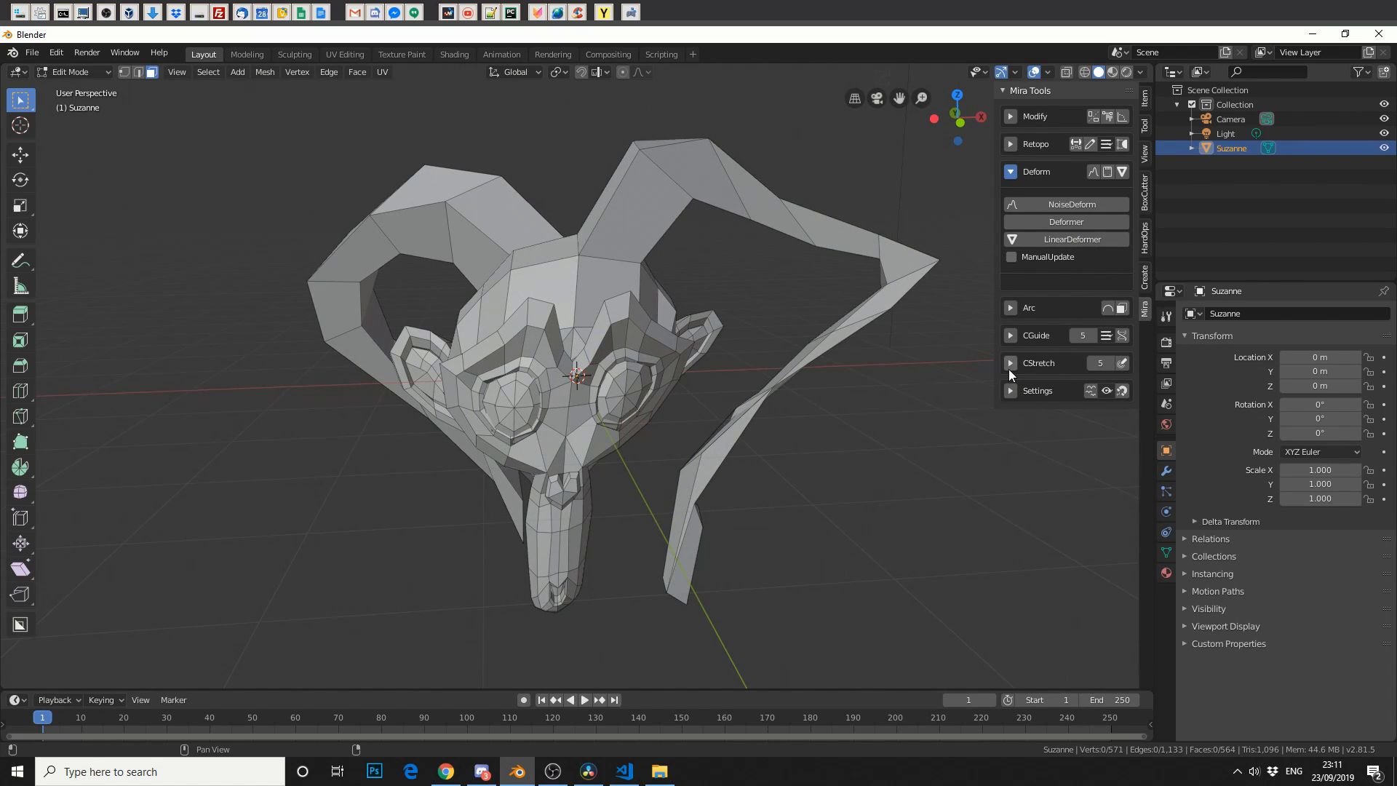
pyautogui.moveTo(1045, 203)
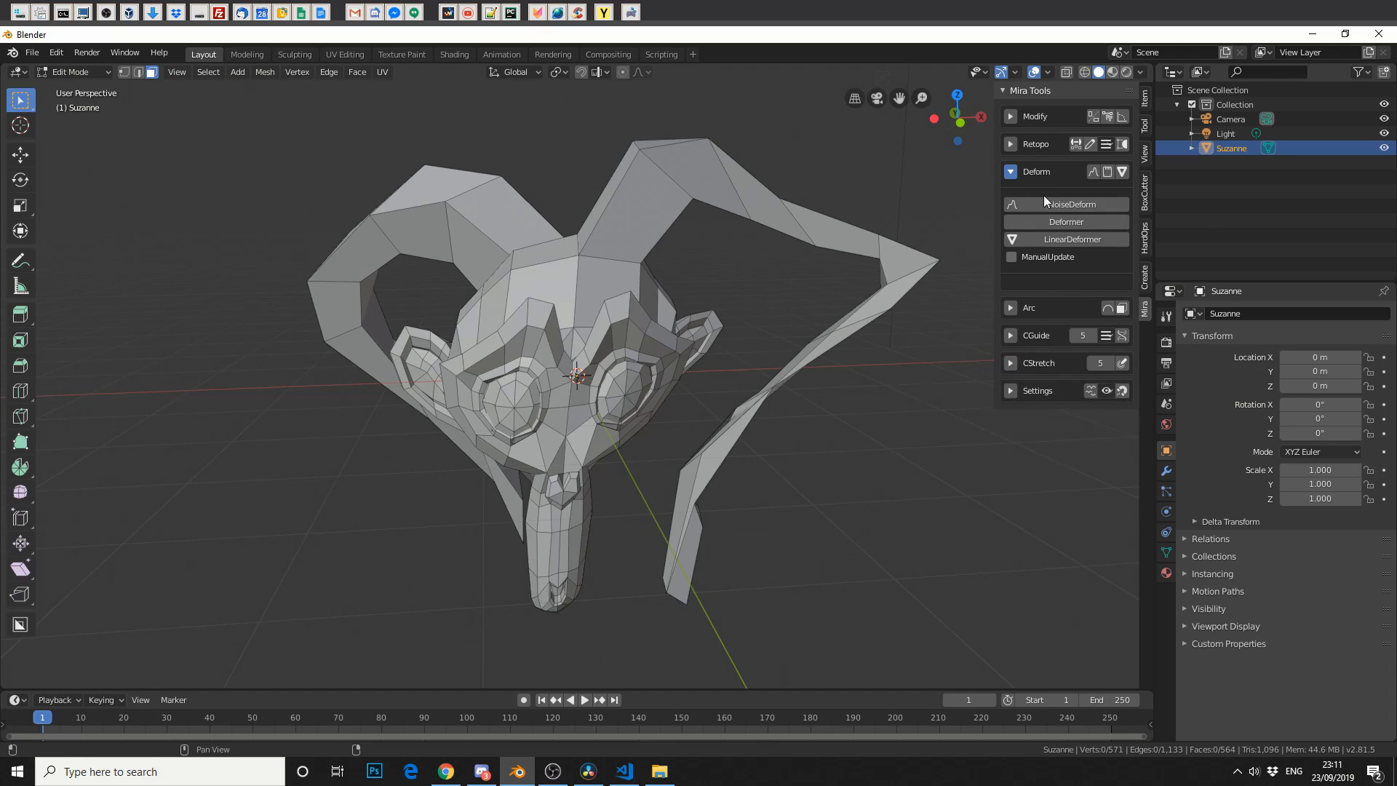
# Expand the Mira Tools Retopo group to reveal Poly Loop, CurveSurfaces and Snap Points.
pyautogui.click(1011, 144)
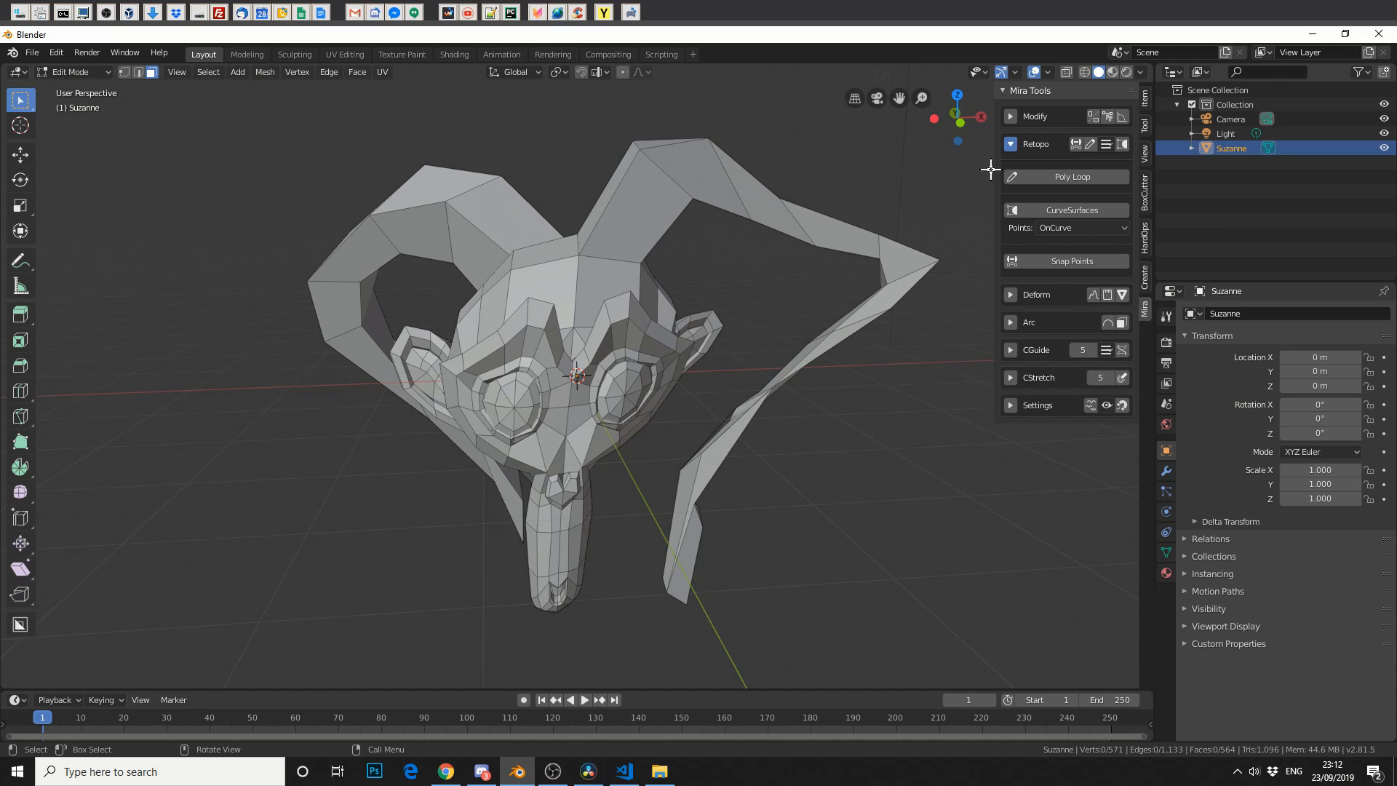
pyautogui.moveTo(583, 457)
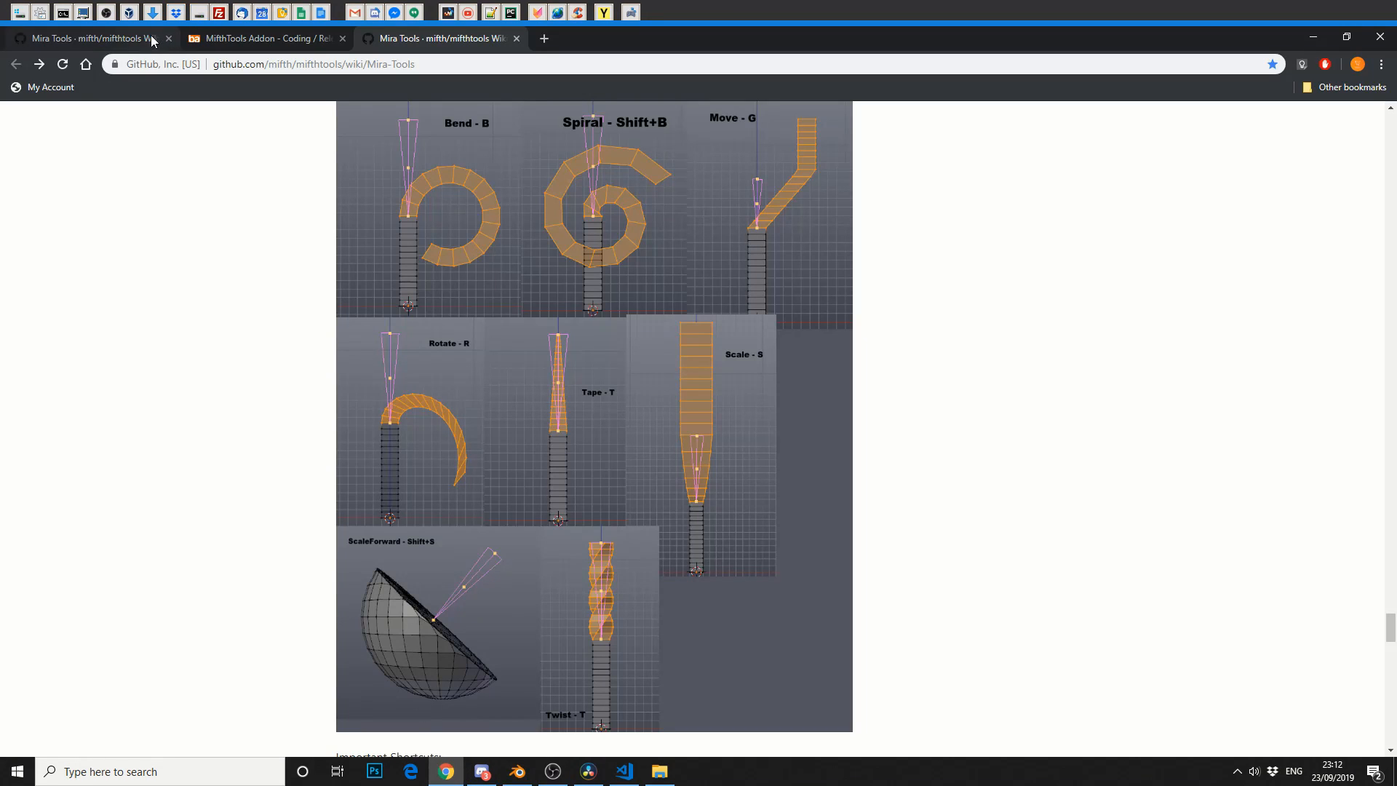
# Browse the MifthTools Addon thread on BlenderArtists, then return to the Mira Tools wiki.
pyautogui.click(263, 37)
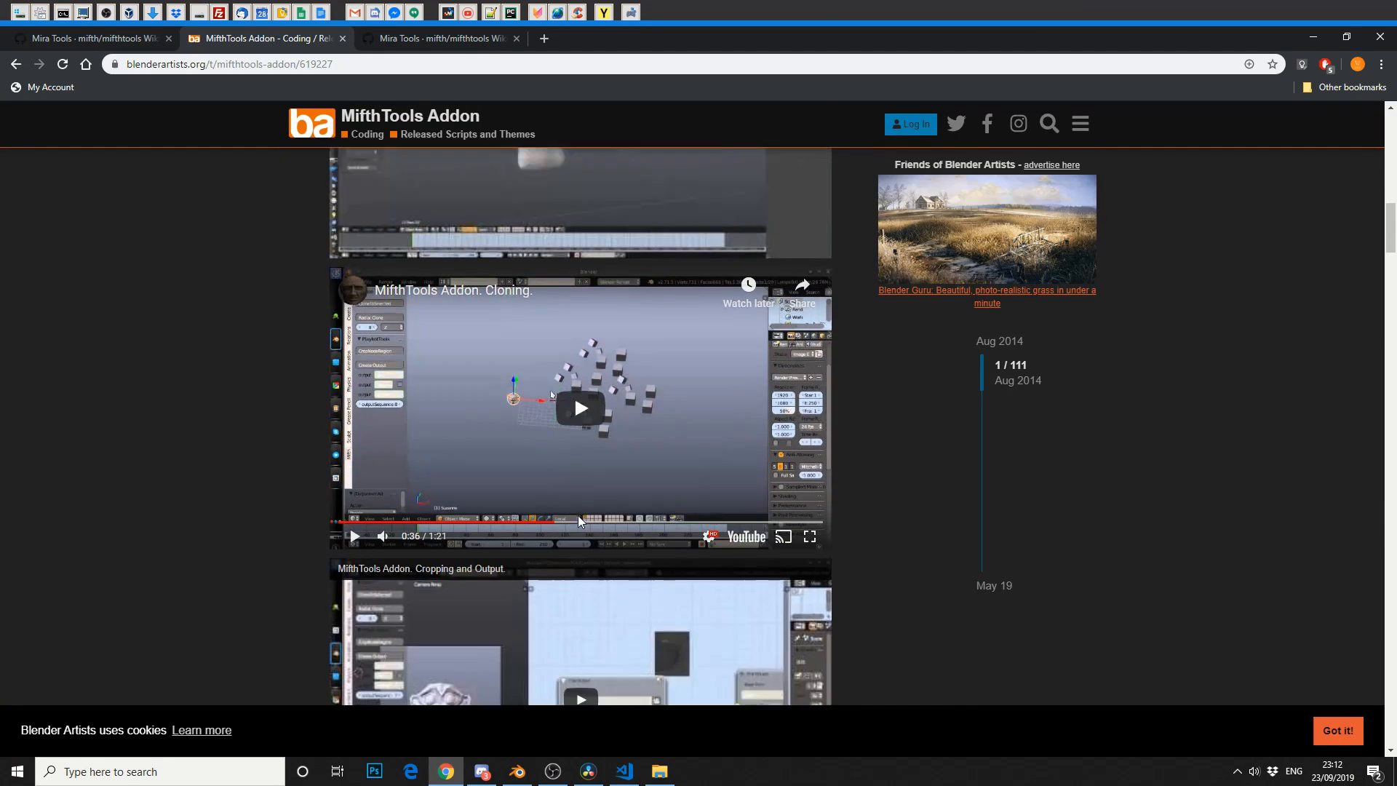
pyautogui.scroll(-3)
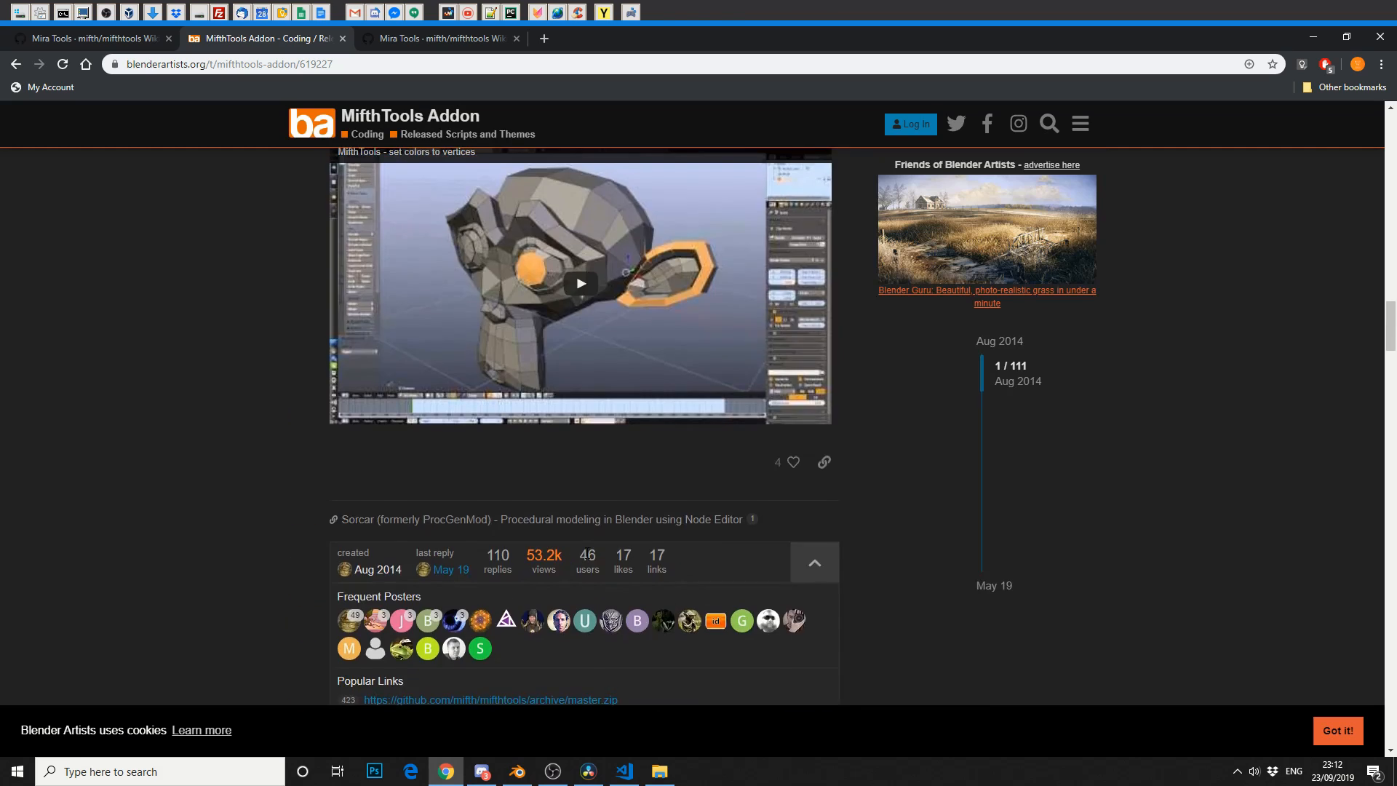
pyautogui.click(89, 37)
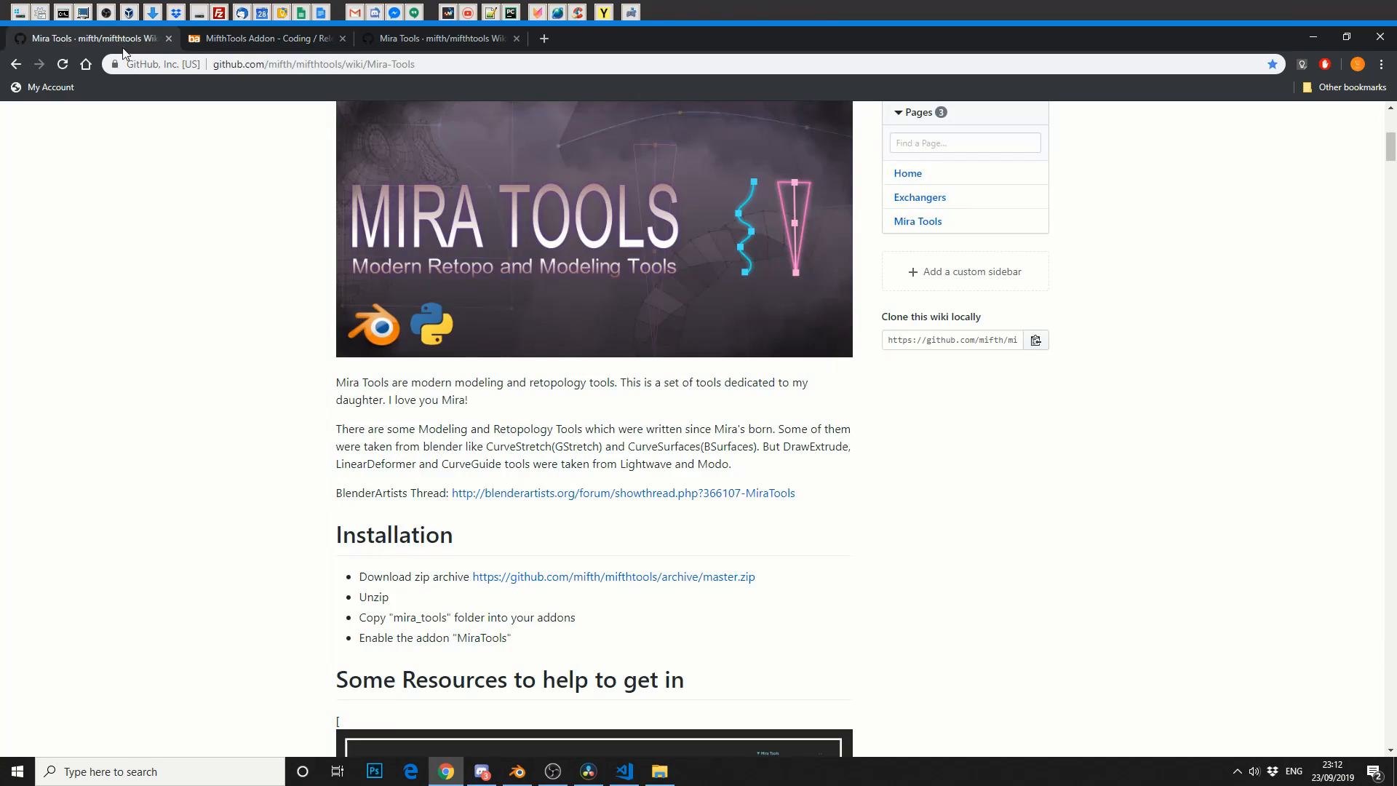
pyautogui.moveTo(558, 366)
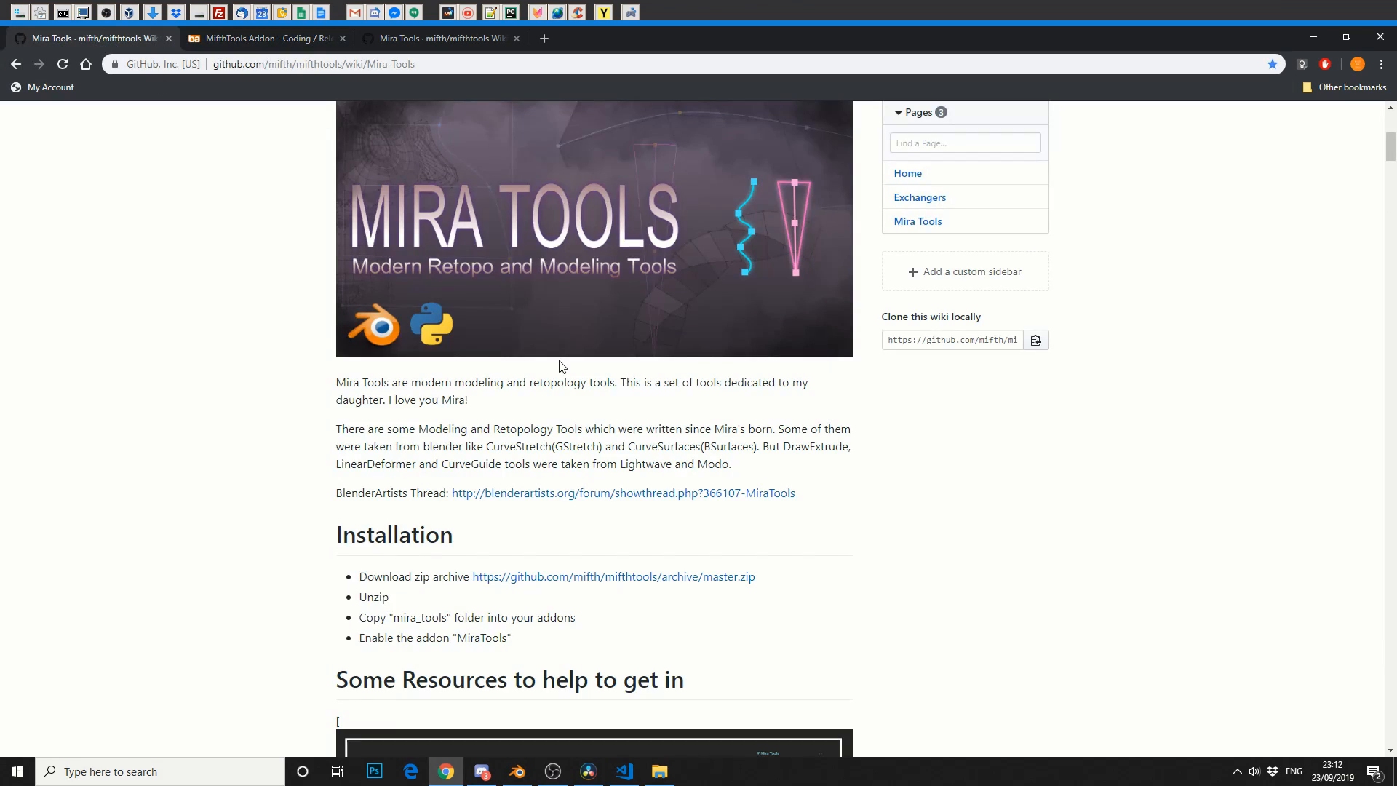